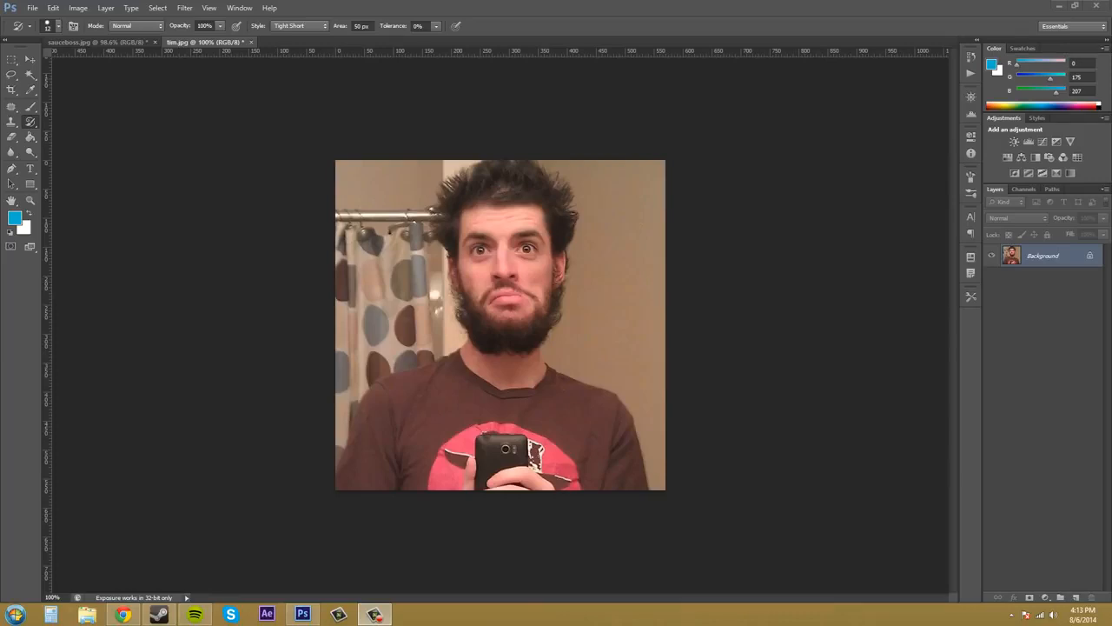
{"action": "mouse_move", "coordinate": [935, 222]}
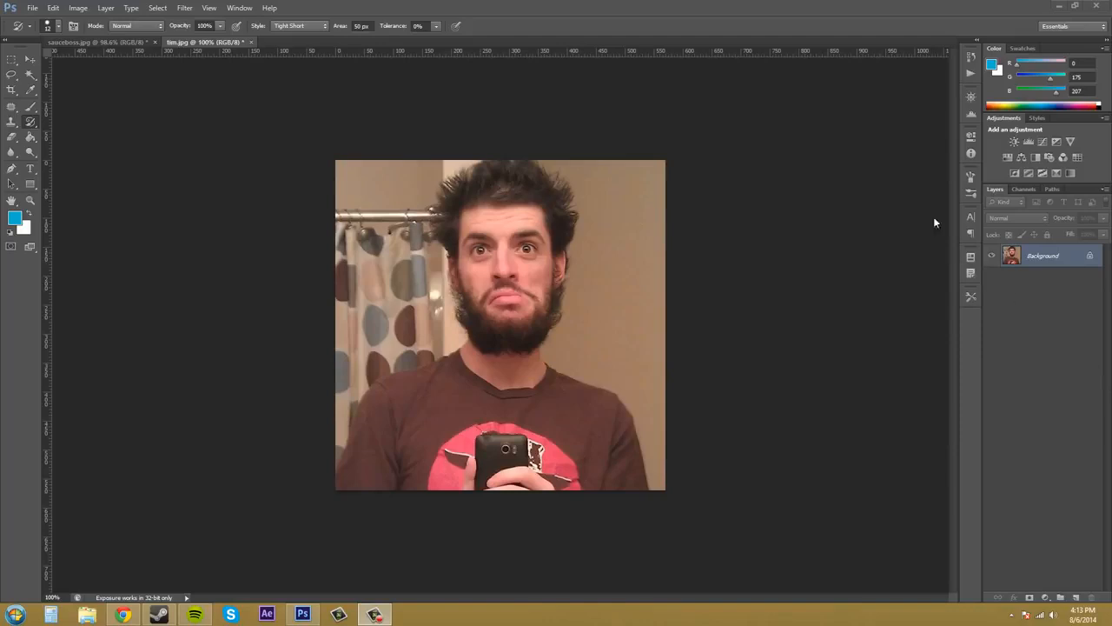
{"action": "mouse_move", "coordinate": [844, 122]}
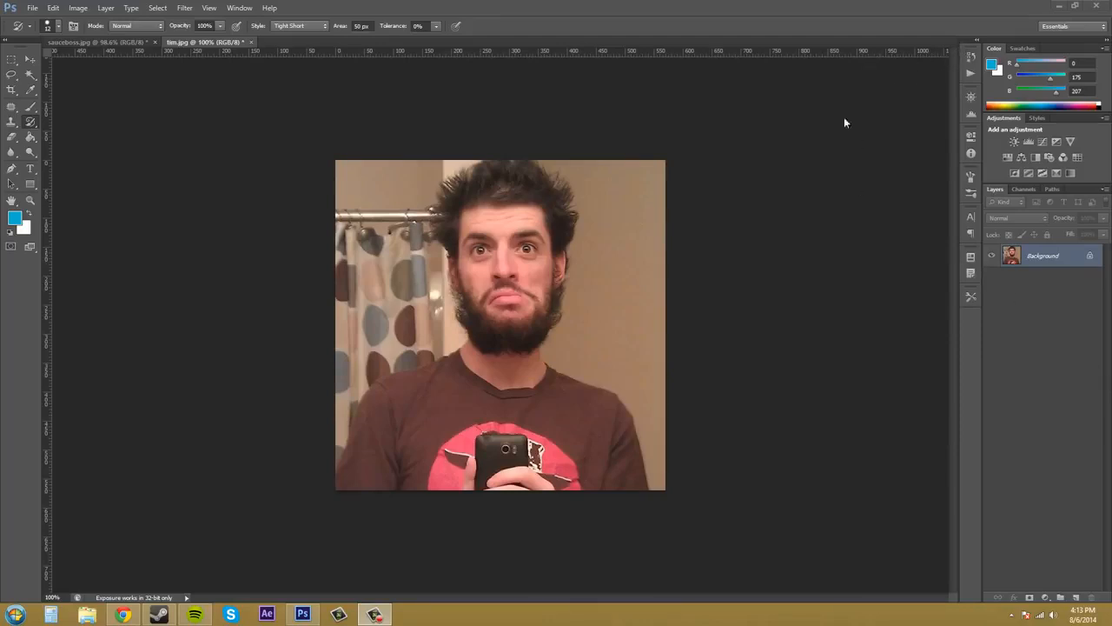
{"action": "mouse_move", "coordinate": [613, 141]}
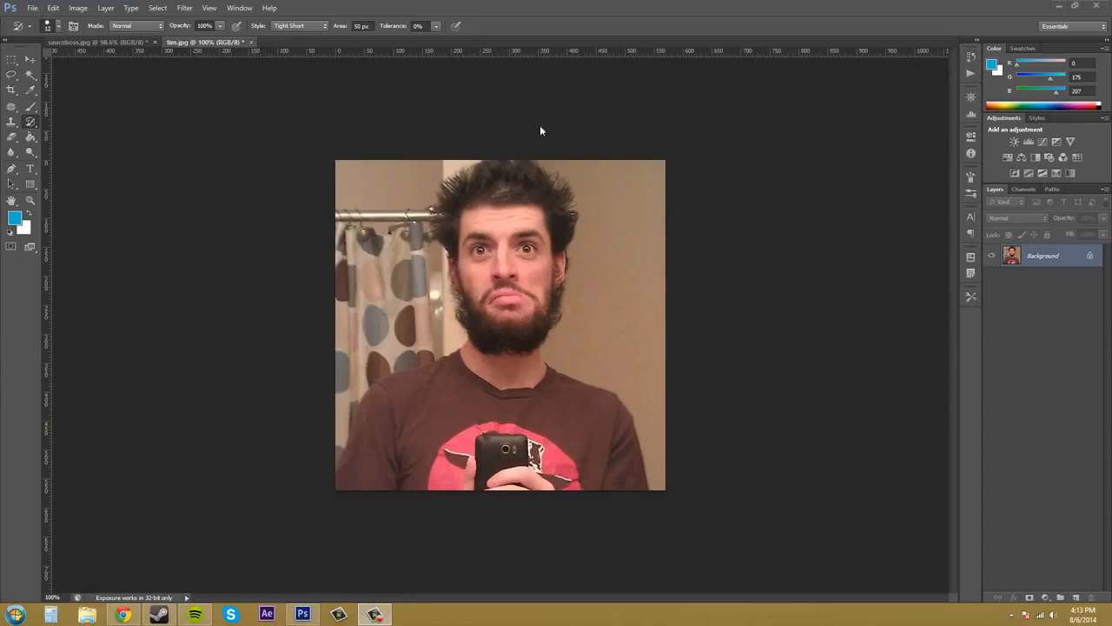
{"action": "mouse_move", "coordinate": [727, 397]}
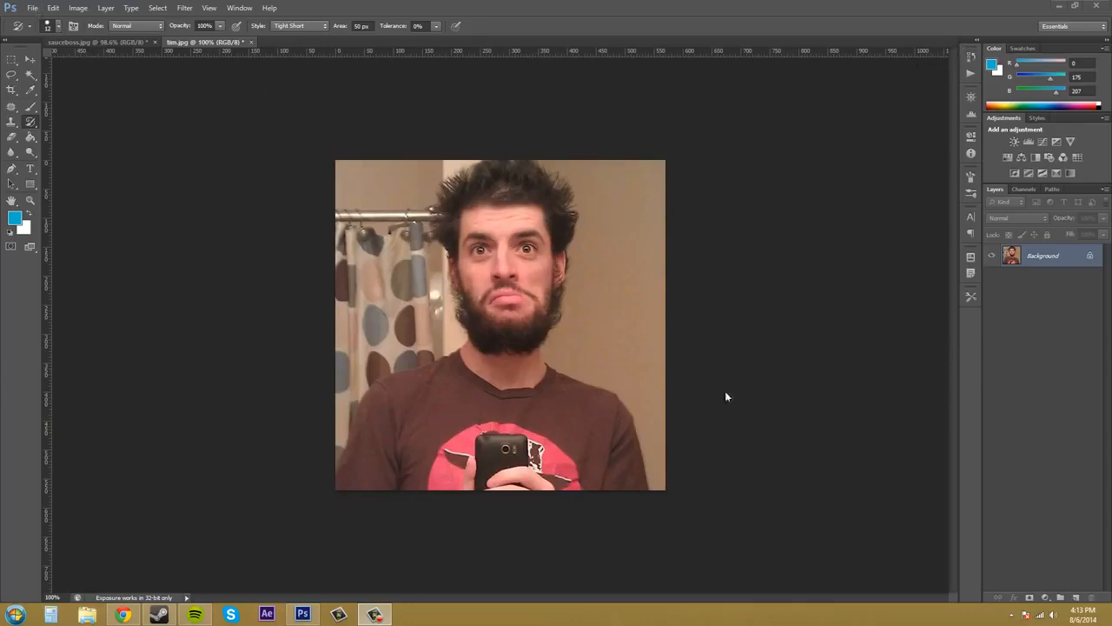
{"action": "mouse_move", "coordinate": [698, 160]}
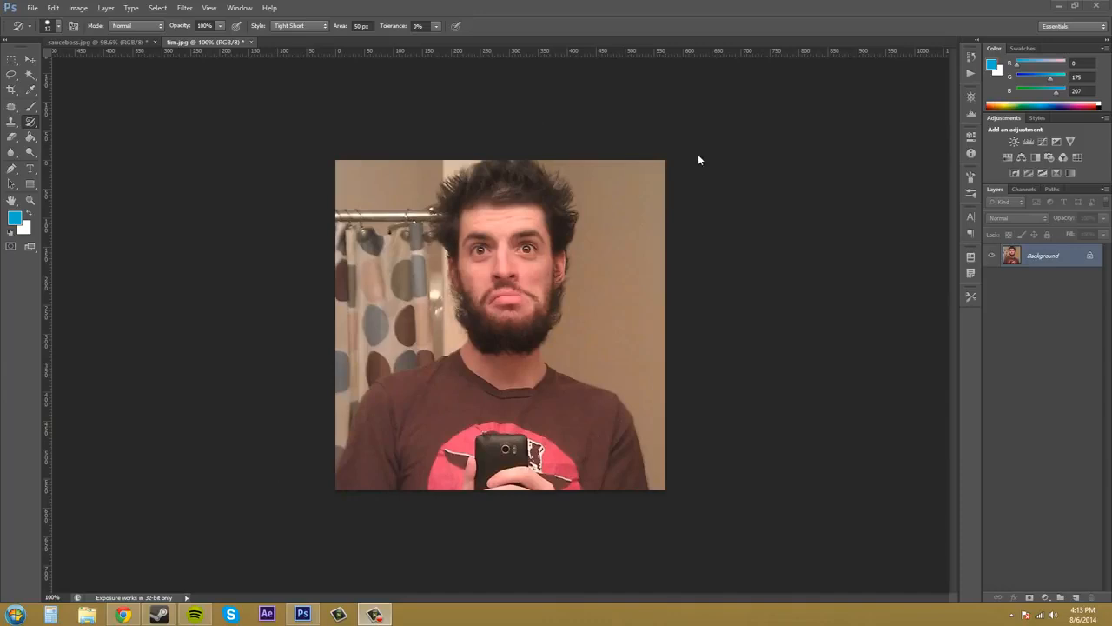
{"action": "mouse_move", "coordinate": [461, 171]}
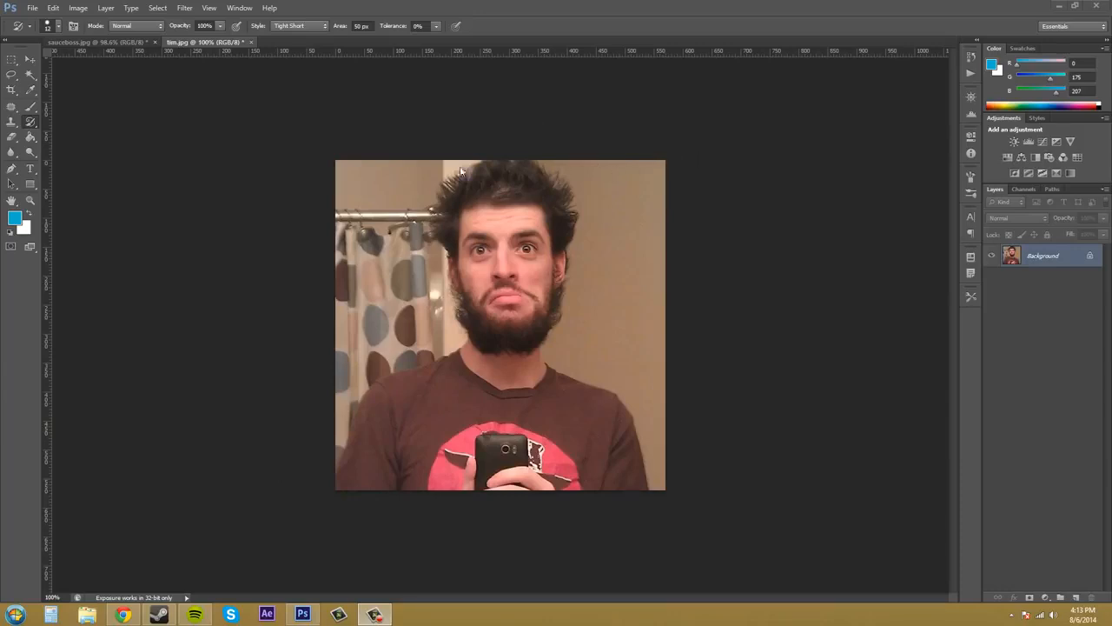
{"action": "mouse_move", "coordinate": [321, 250]}
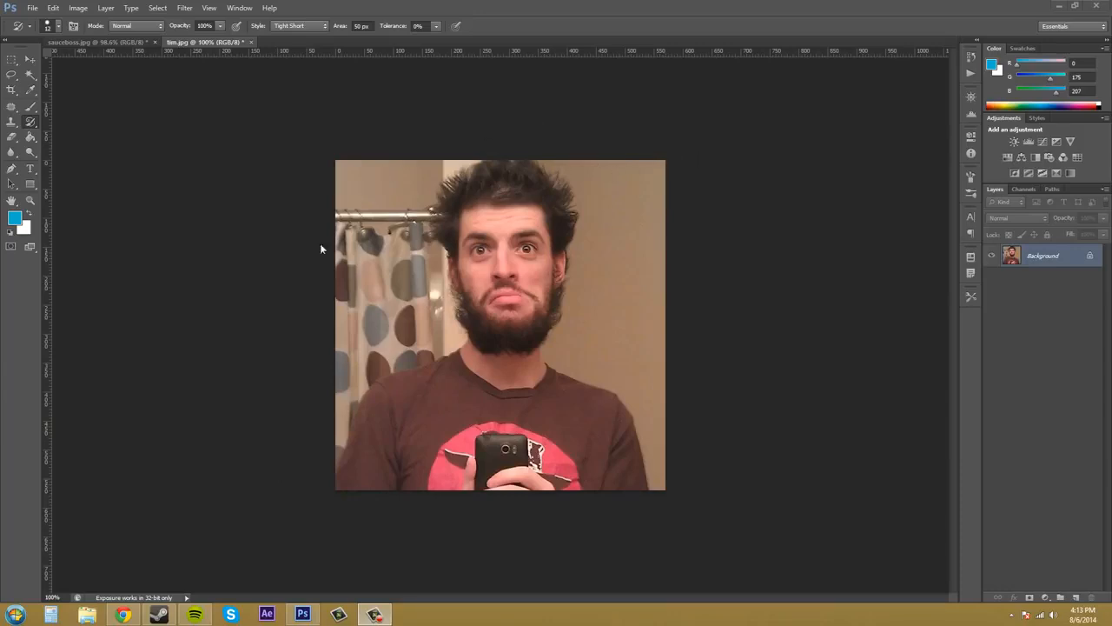
{"action": "mouse_move", "coordinate": [767, 348]}
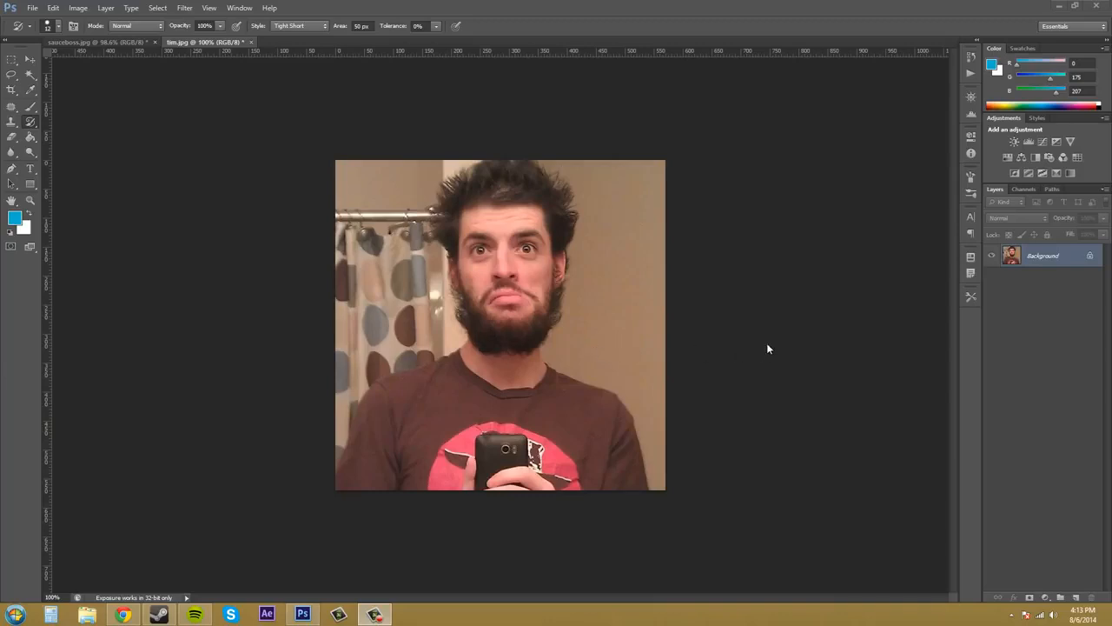
{"action": "mouse_move", "coordinate": [836, 199]}
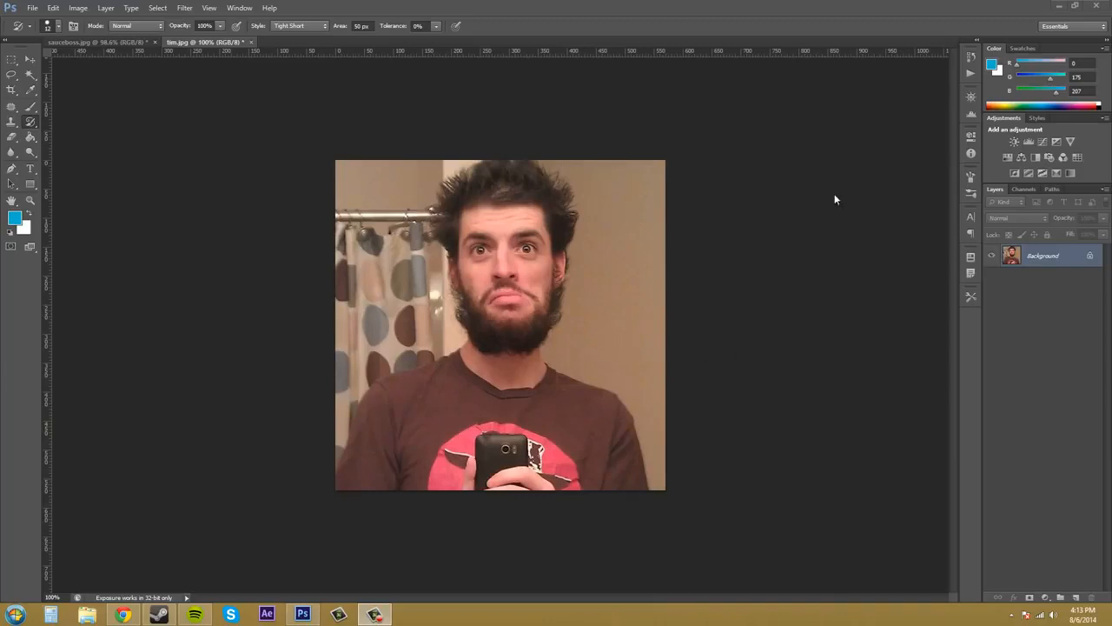
{"action": "mouse_move", "coordinate": [918, 87]}
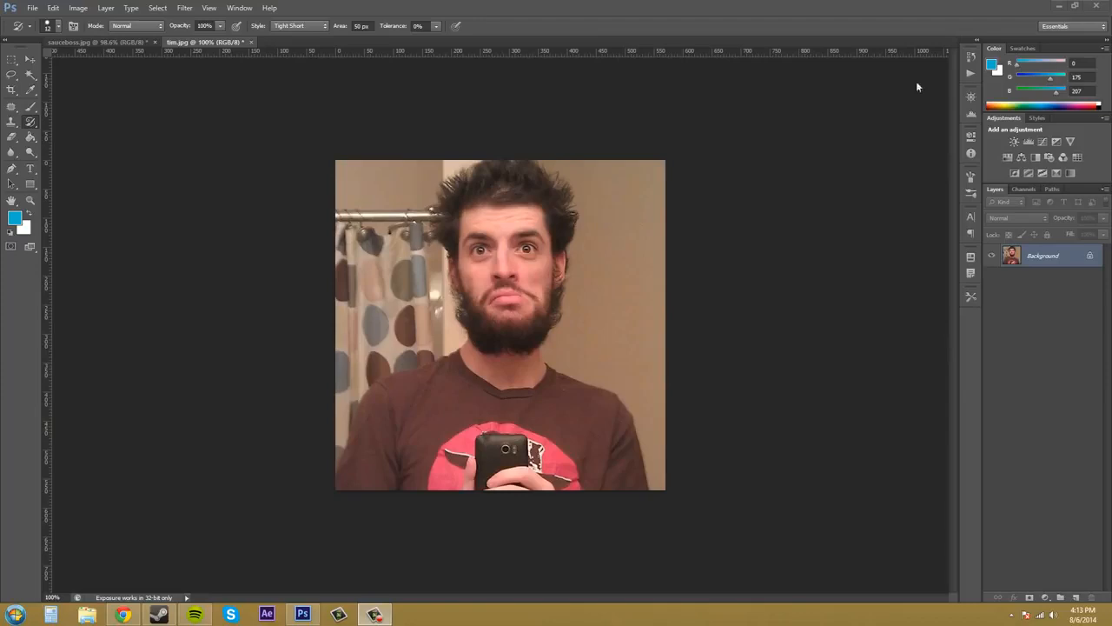
{"action": "mouse_move", "coordinate": [971, 56]}
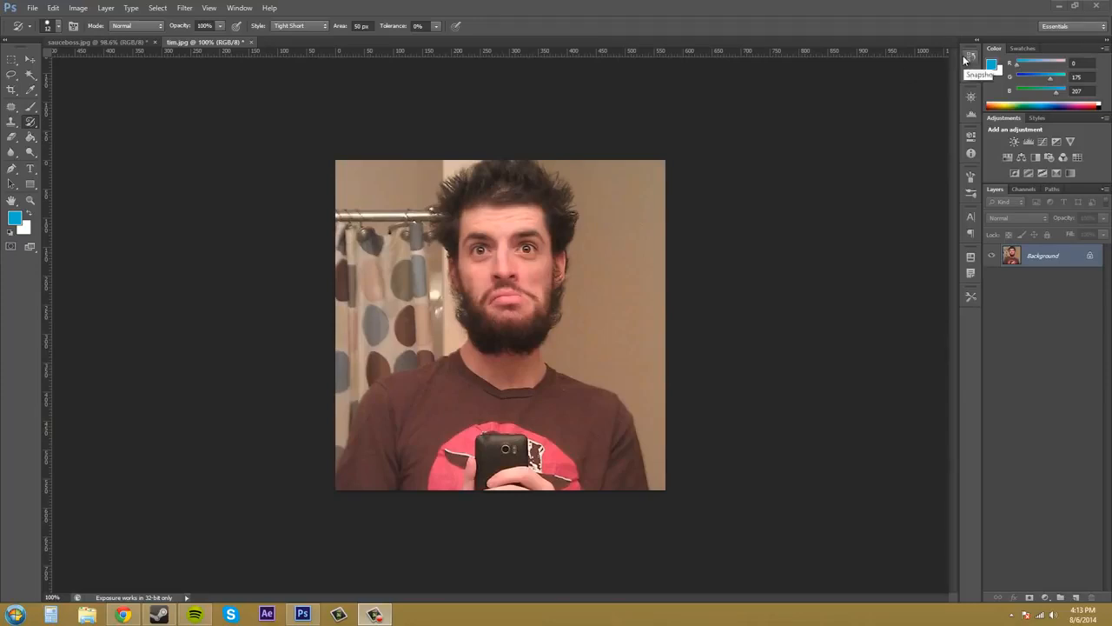
{"action": "mouse_move", "coordinate": [944, 69]}
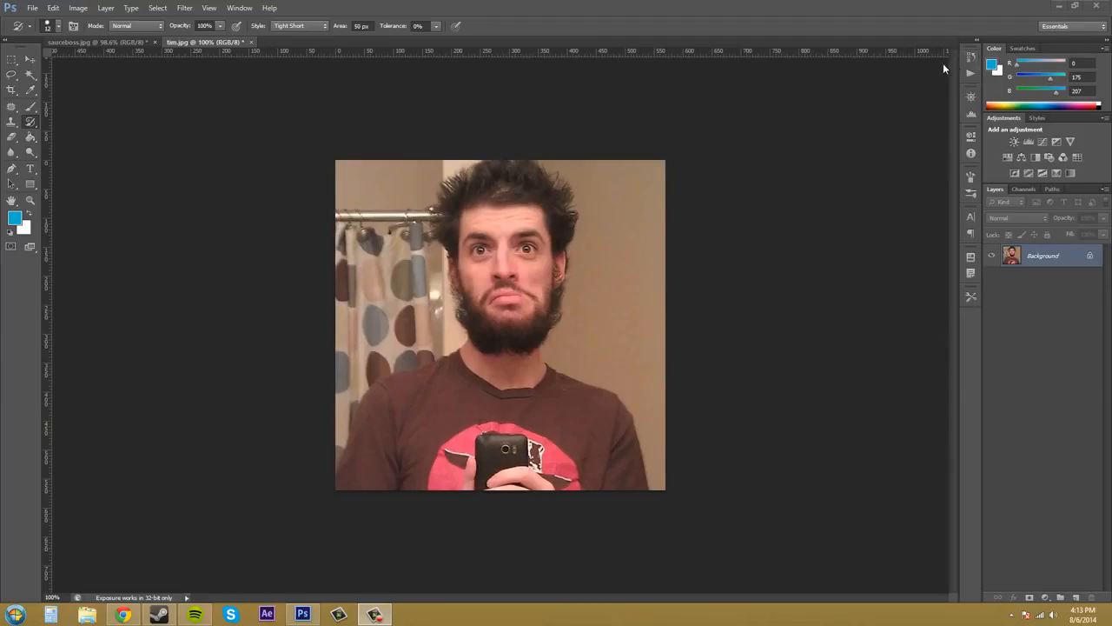
{"action": "mouse_move", "coordinate": [902, 79]}
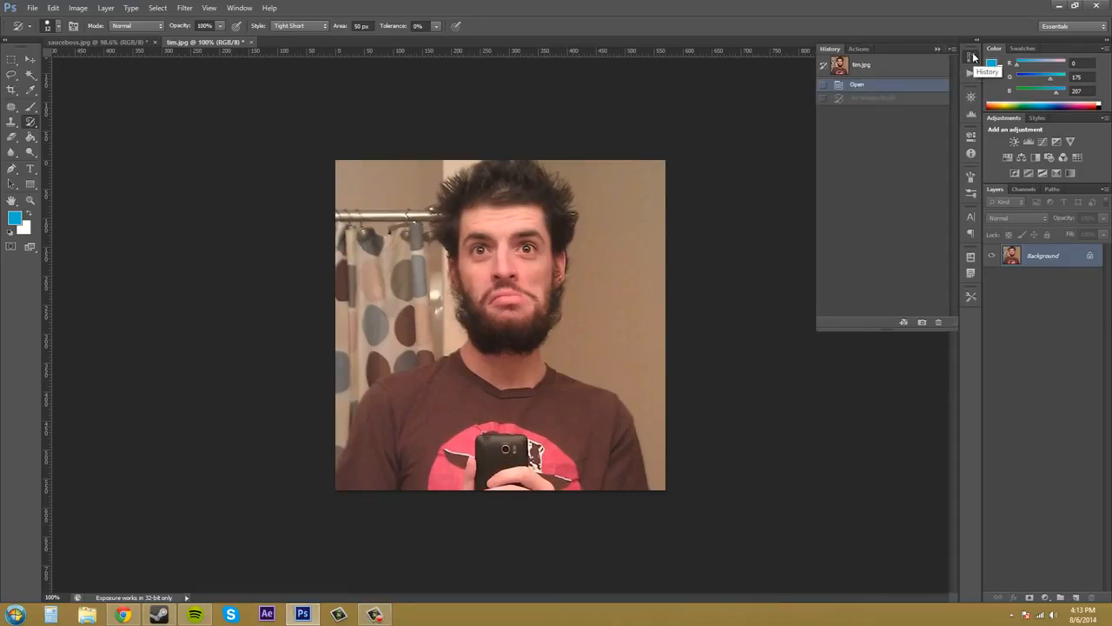
{"action": "left_click", "coordinate": [239, 8]}
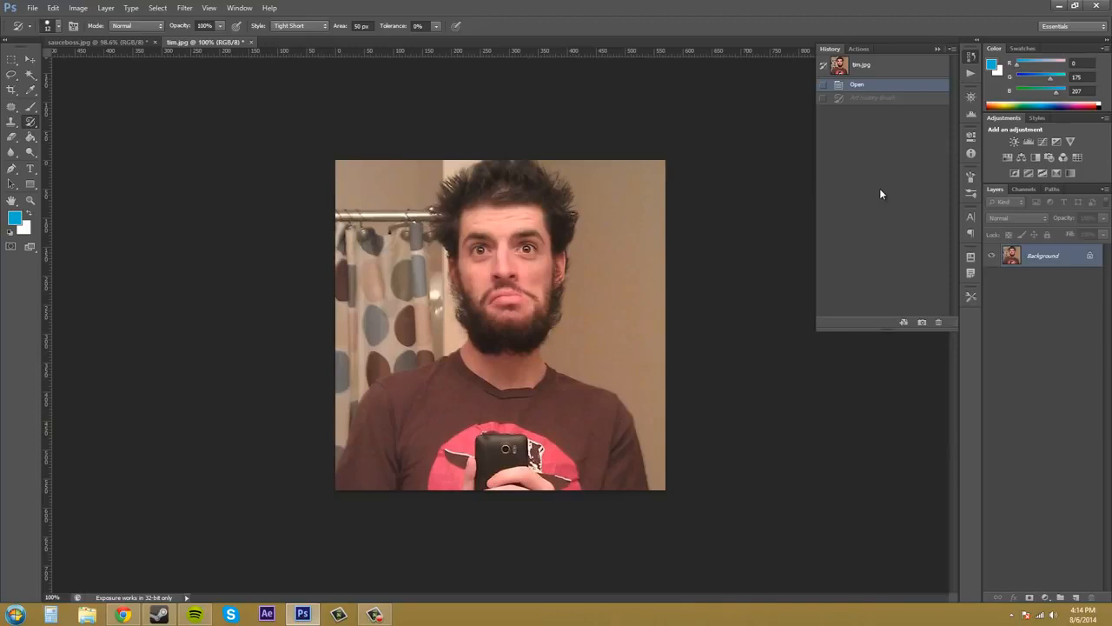
{"action": "mouse_move", "coordinate": [854, 189]}
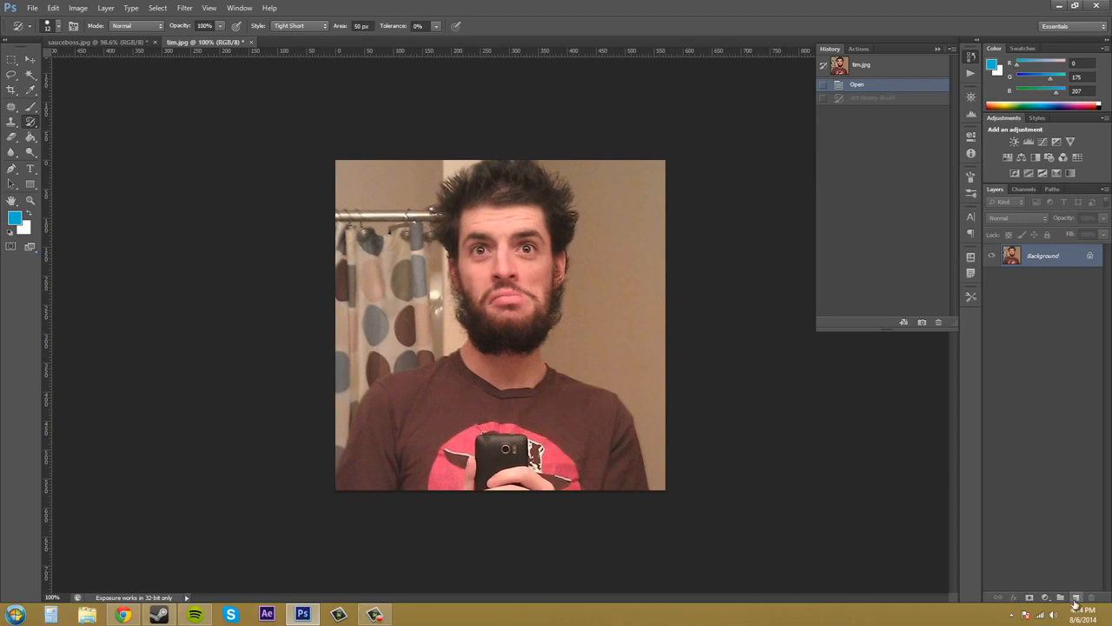
Step: Create a new layer above the portrait, set the foreground to white and bucket-fill it
{"action": "left_click", "coordinate": [1076, 597]}
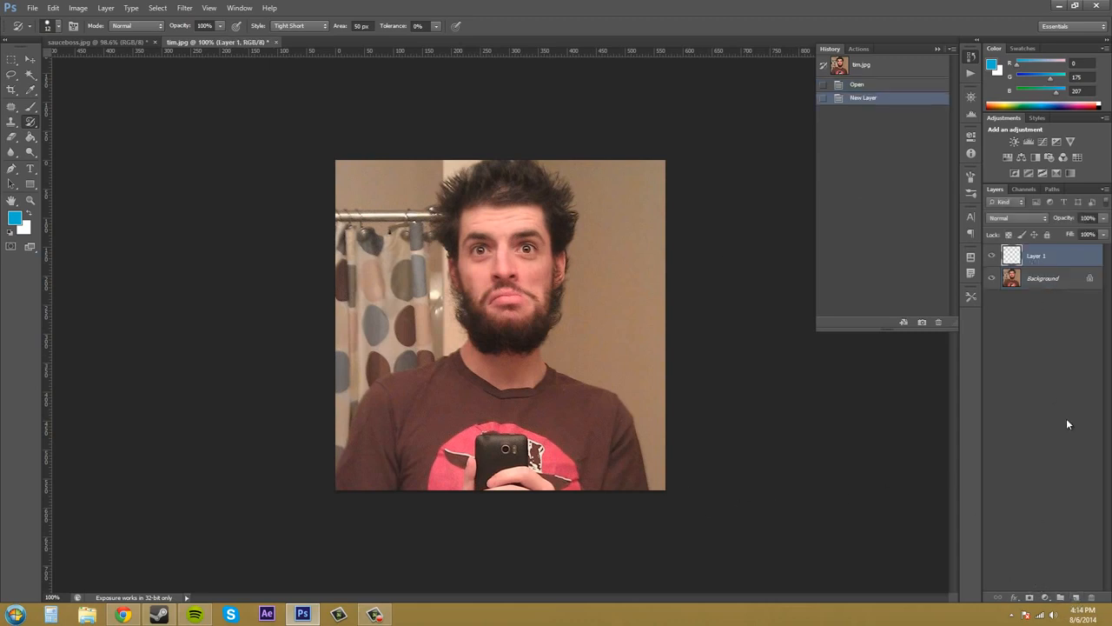
{"action": "double_click", "coordinate": [1036, 254]}
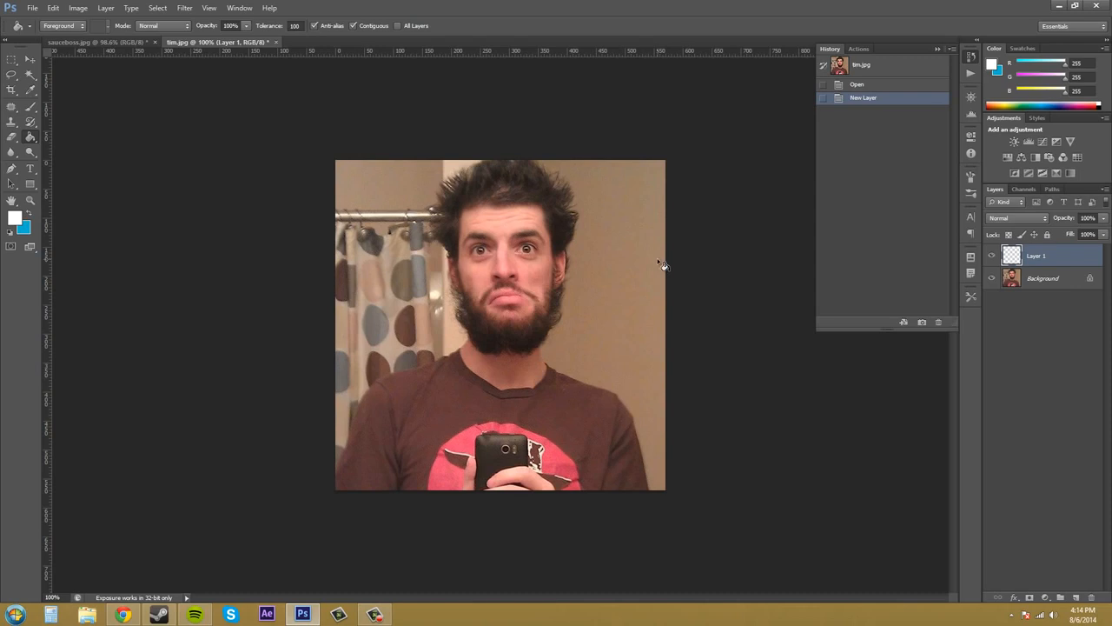
{"action": "left_click", "coordinate": [499, 325]}
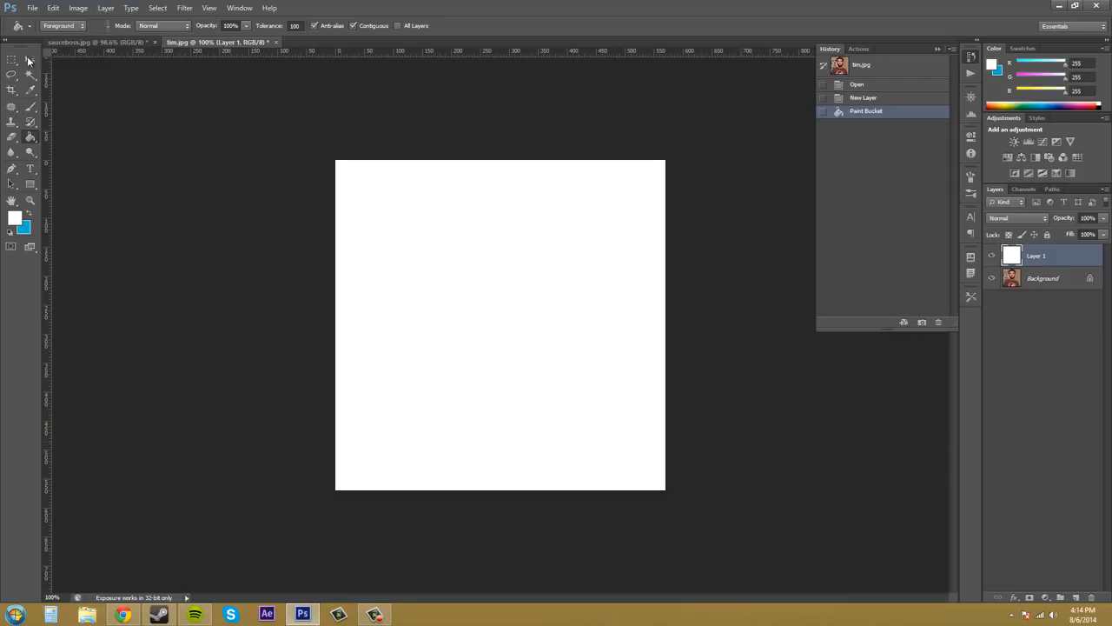
{"action": "left_click", "coordinate": [12, 61]}
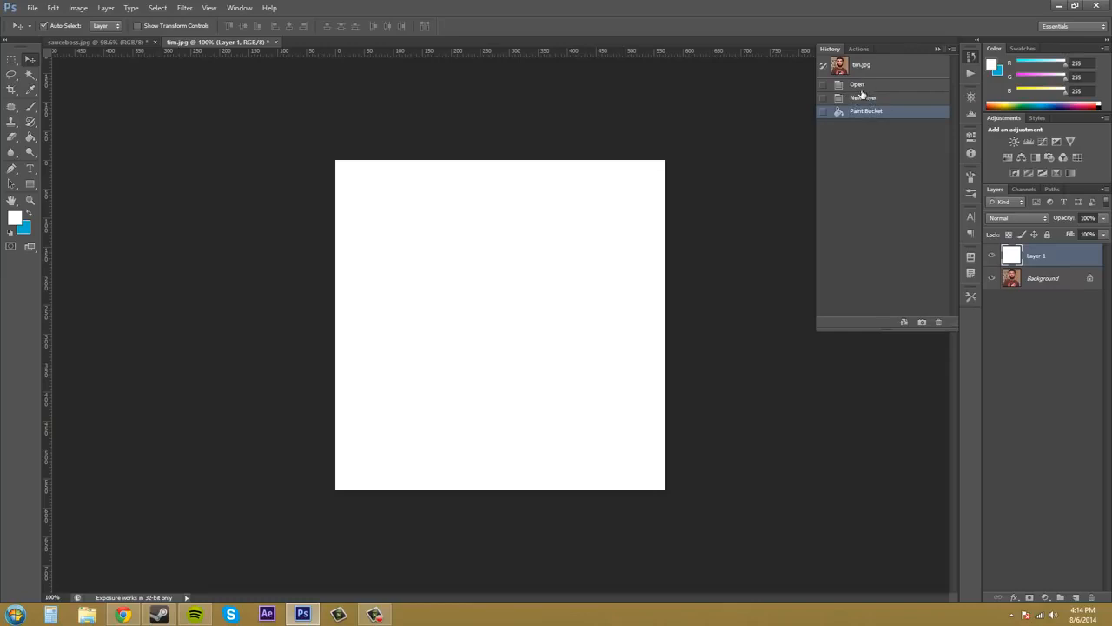
{"action": "left_click", "coordinate": [862, 98]}
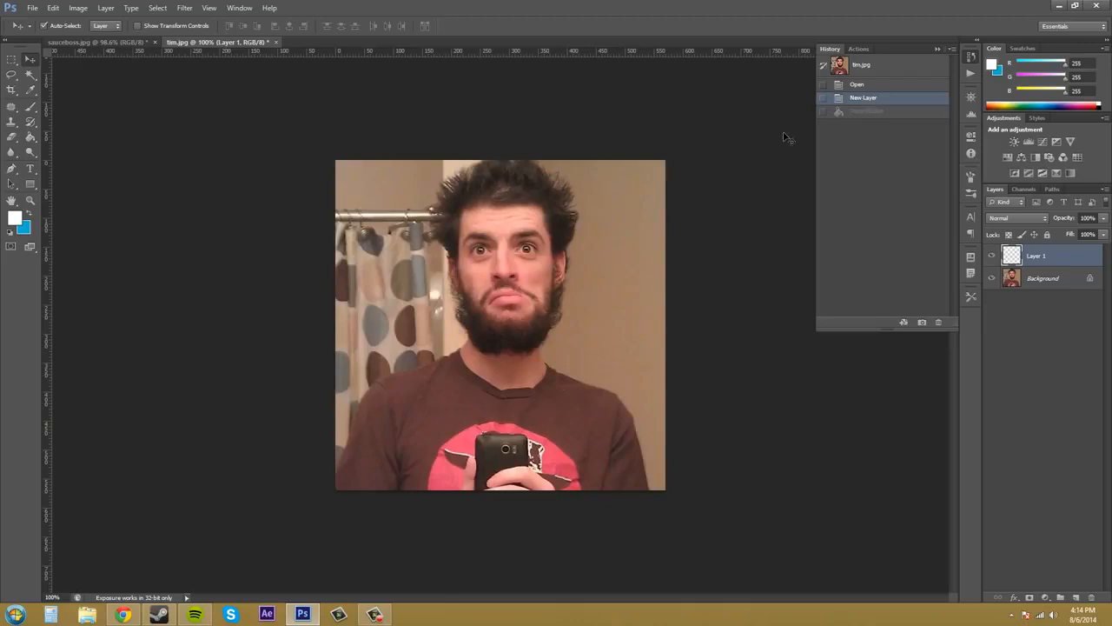
{"action": "left_click", "coordinate": [857, 84]}
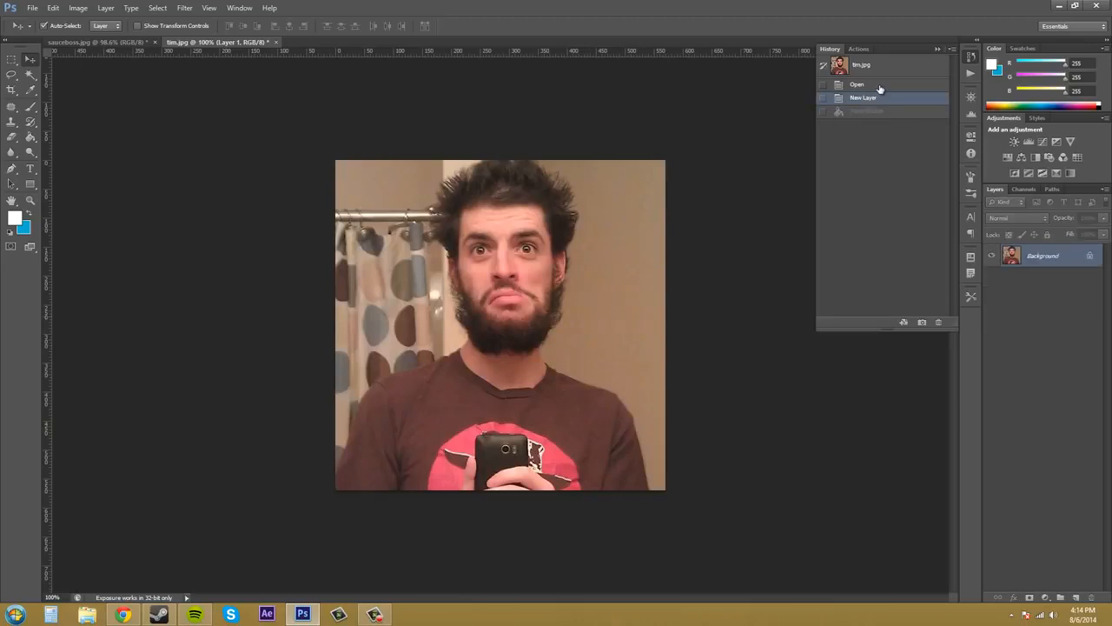
{"action": "left_click", "coordinate": [856, 84]}
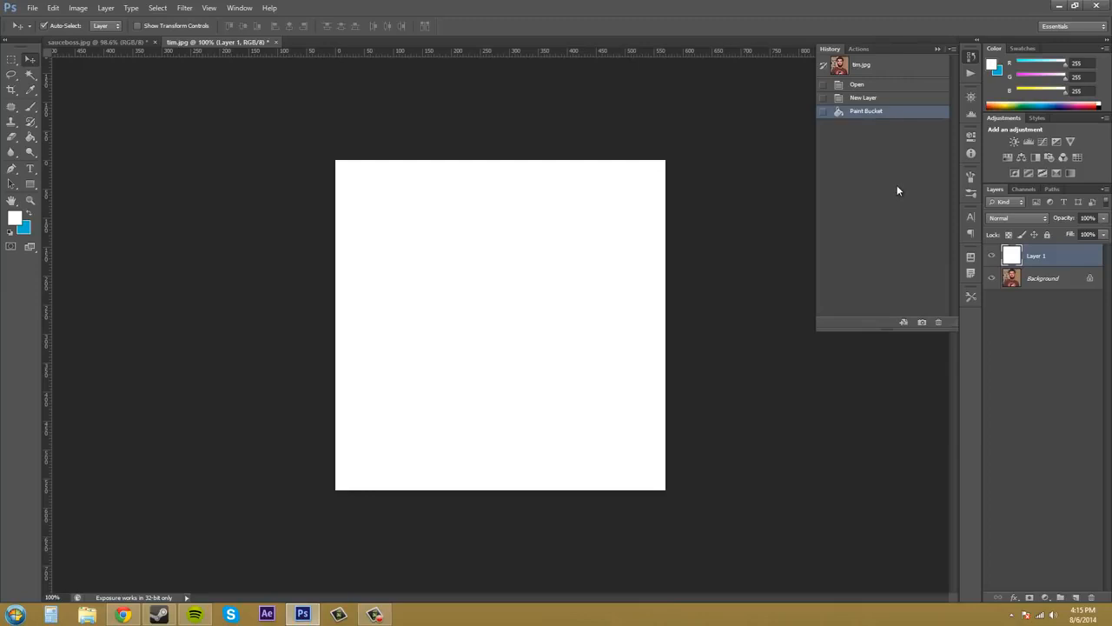
{"action": "mouse_move", "coordinate": [897, 185]}
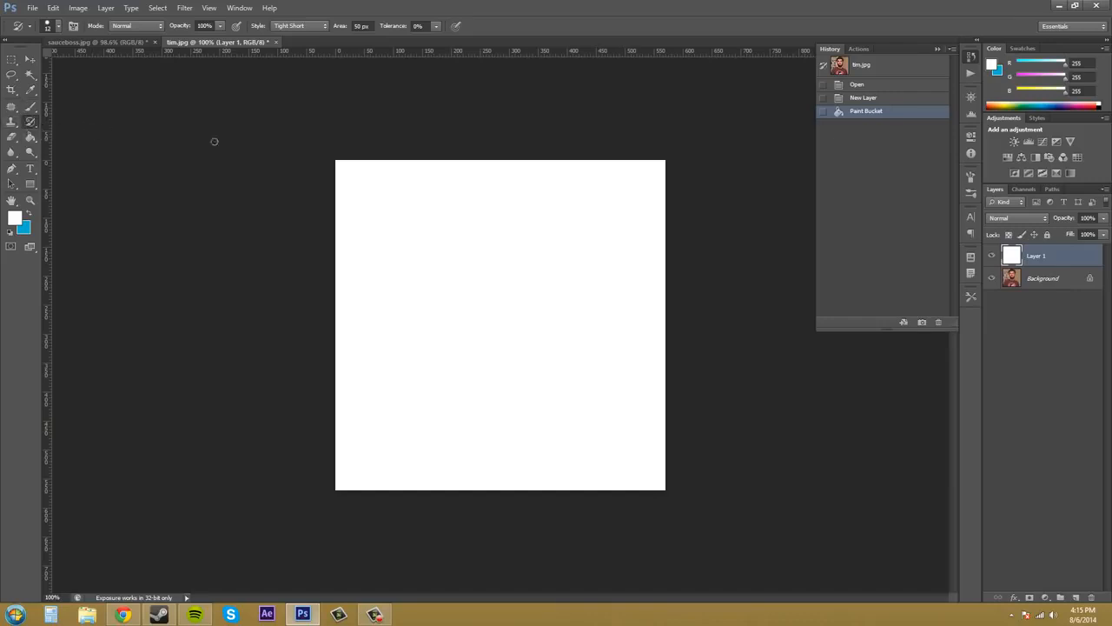
{"action": "mouse_move", "coordinate": [502, 149]}
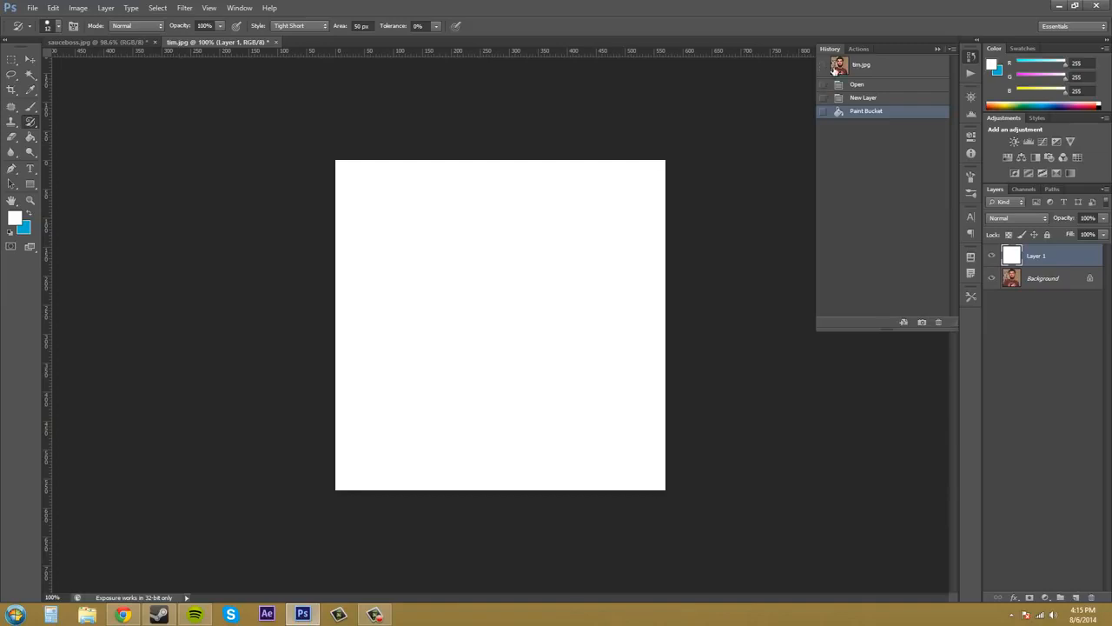
{"action": "mouse_move", "coordinate": [825, 68]}
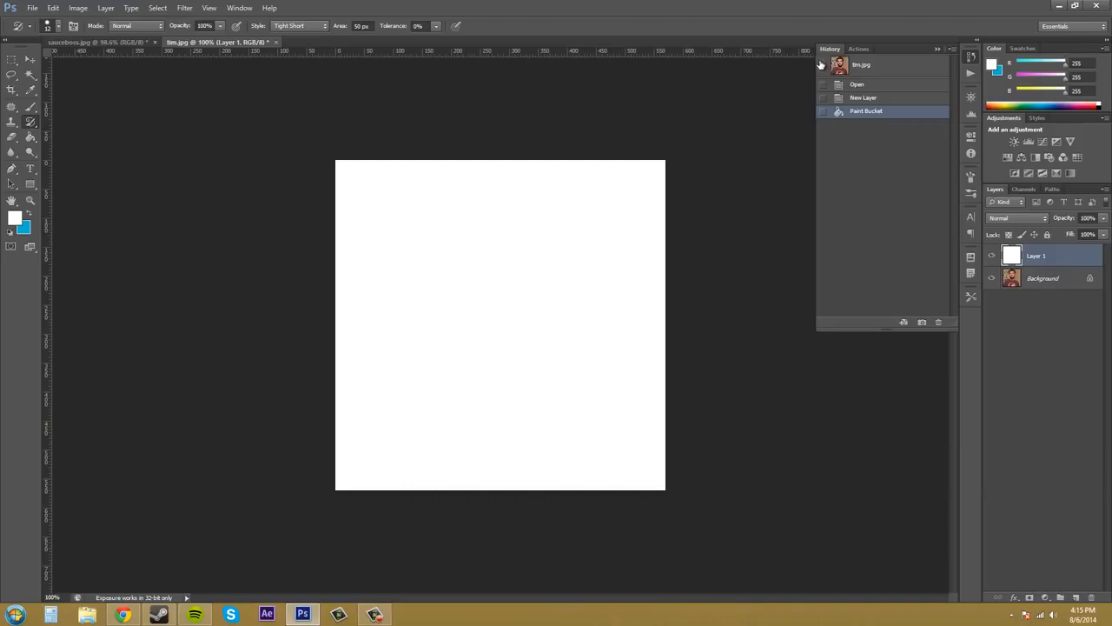
{"action": "mouse_move", "coordinate": [819, 64]}
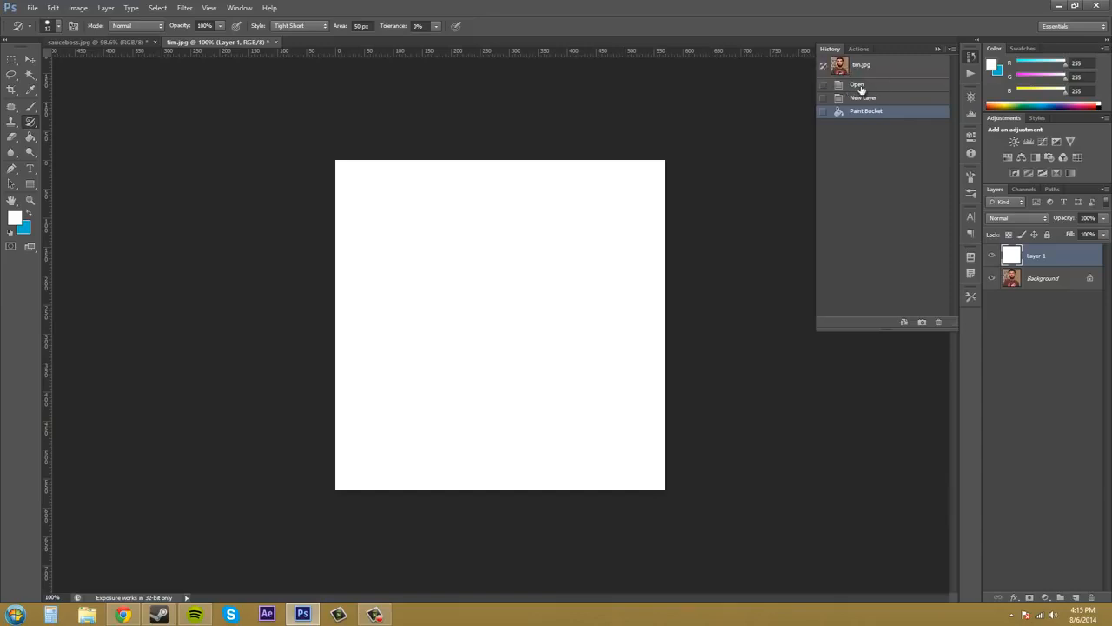
{"action": "mouse_move", "coordinate": [866, 89]}
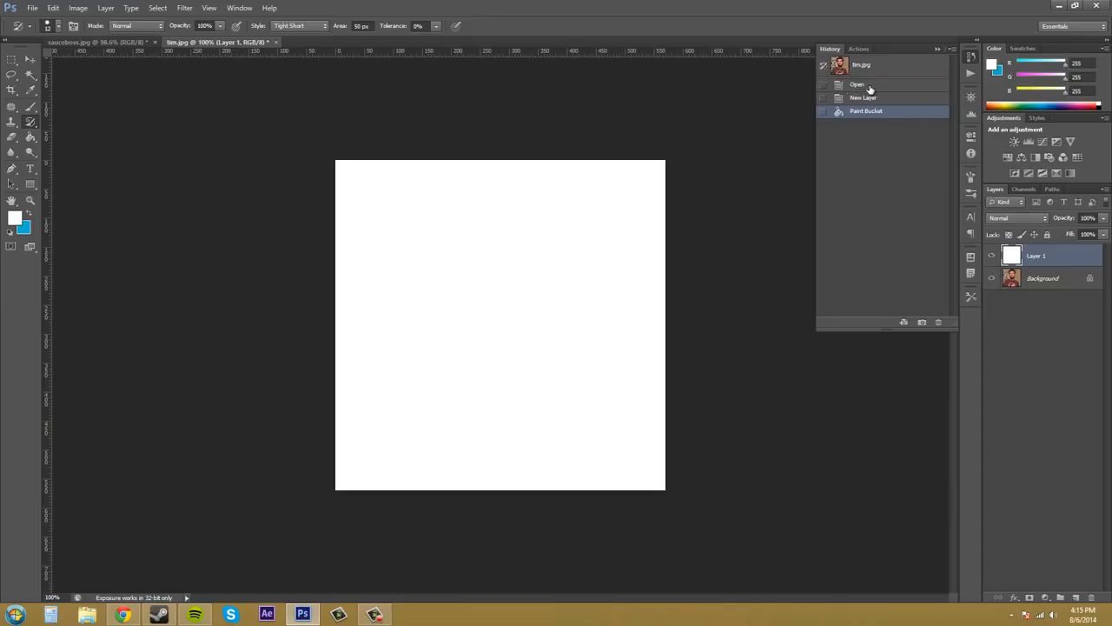
Step: Preview the original tim.jpg history snapshot, then return to the white-filled layer state
{"action": "left_click", "coordinate": [857, 84]}
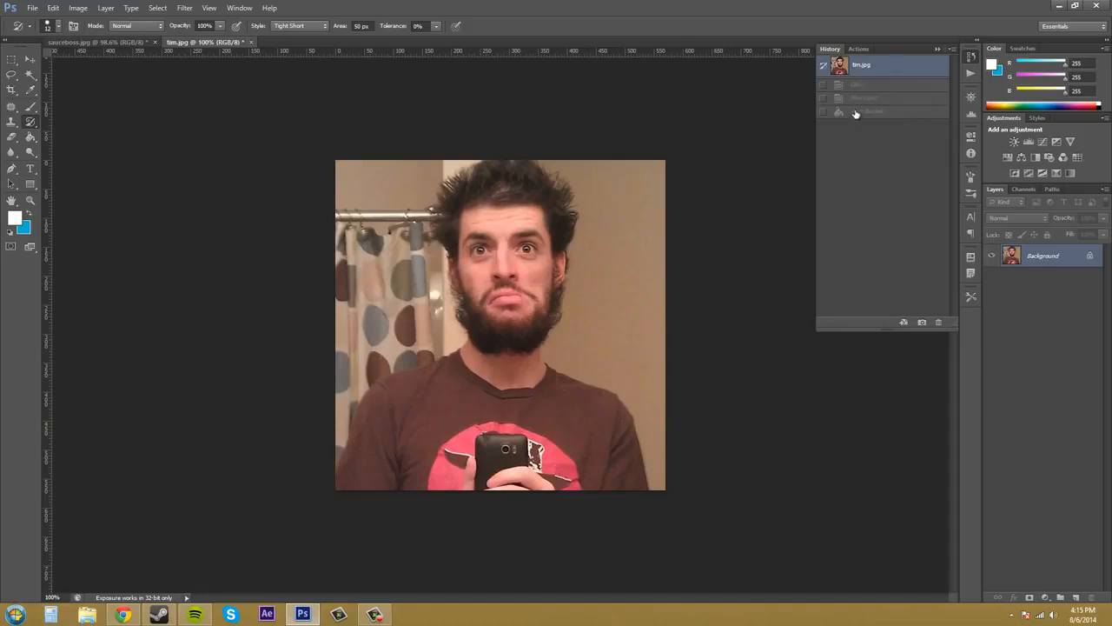
{"action": "left_click", "coordinate": [499, 326]}
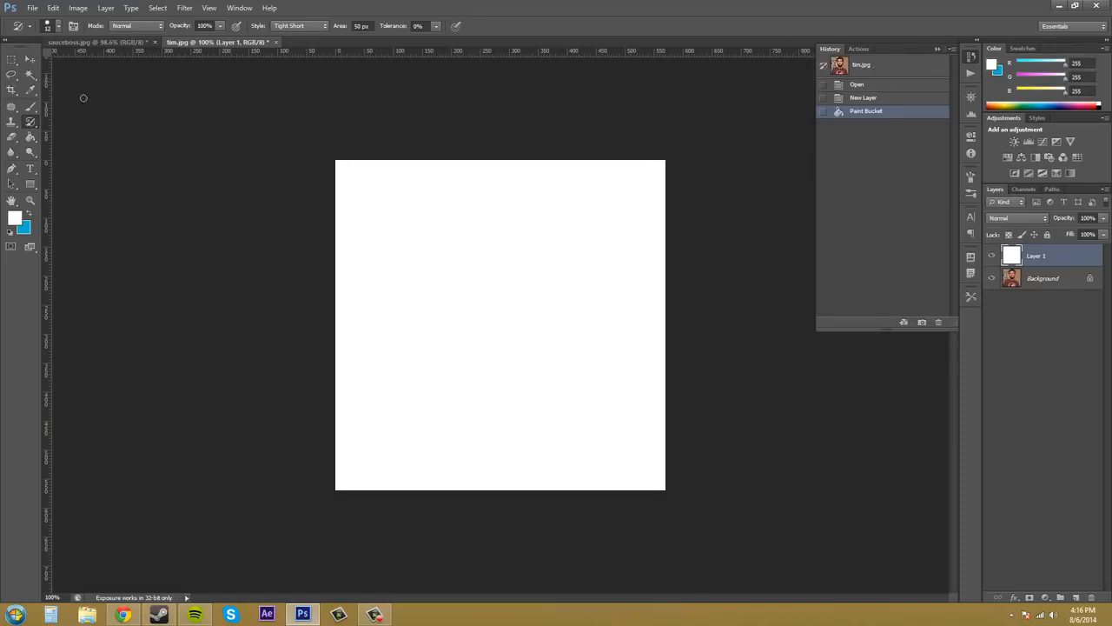
{"action": "mouse_move", "coordinate": [30, 126]}
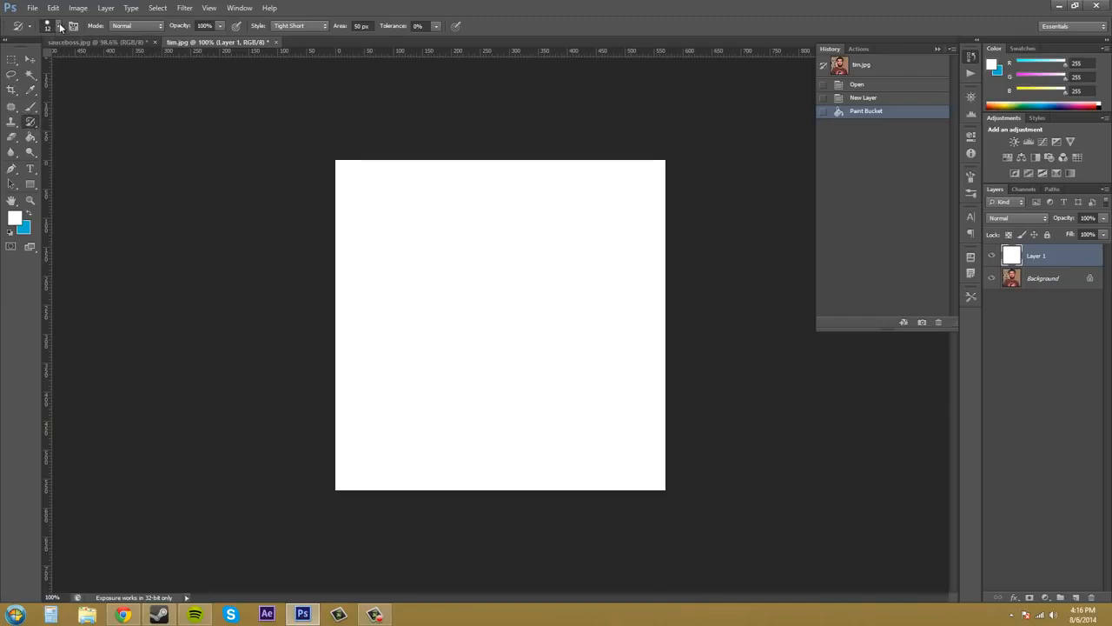
{"action": "mouse_move", "coordinate": [482, 263]}
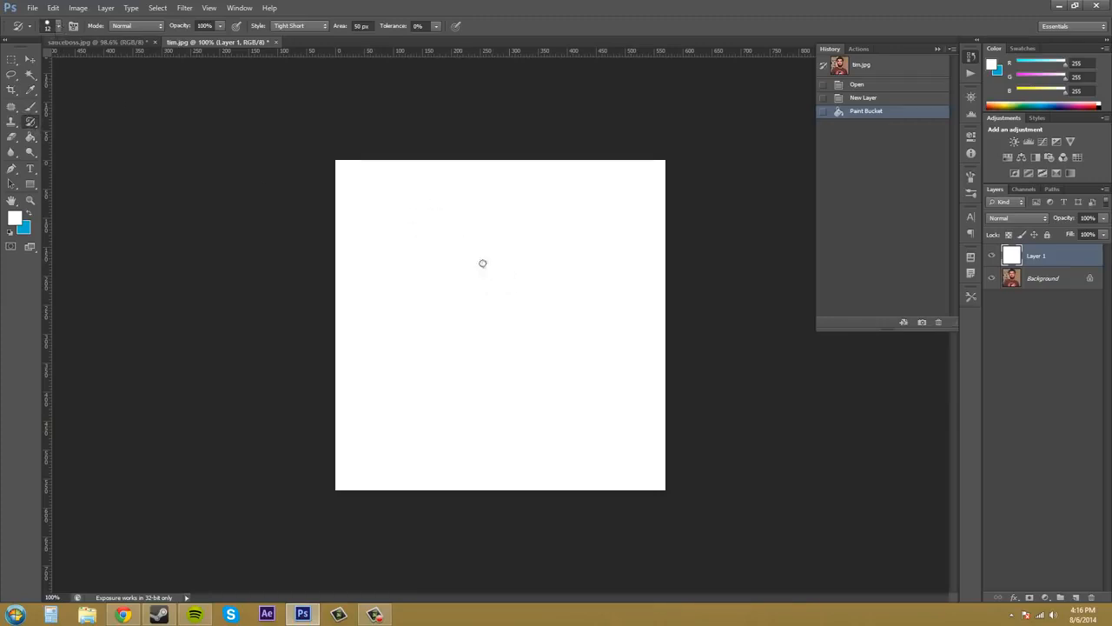
{"action": "mouse_move", "coordinate": [496, 278]}
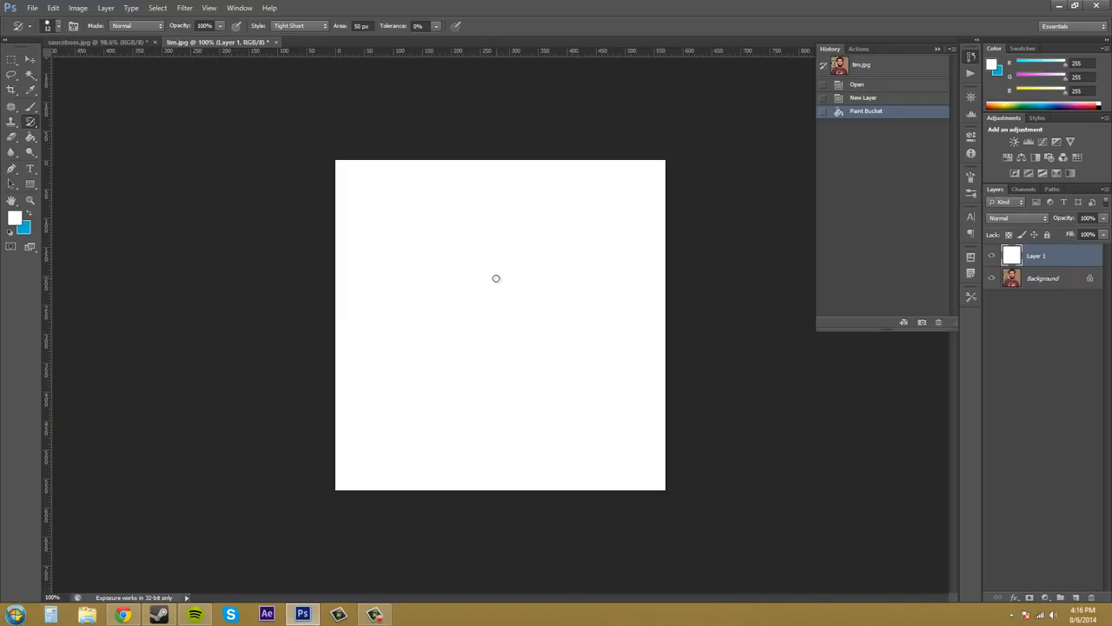
{"action": "mouse_move", "coordinate": [106, 67]}
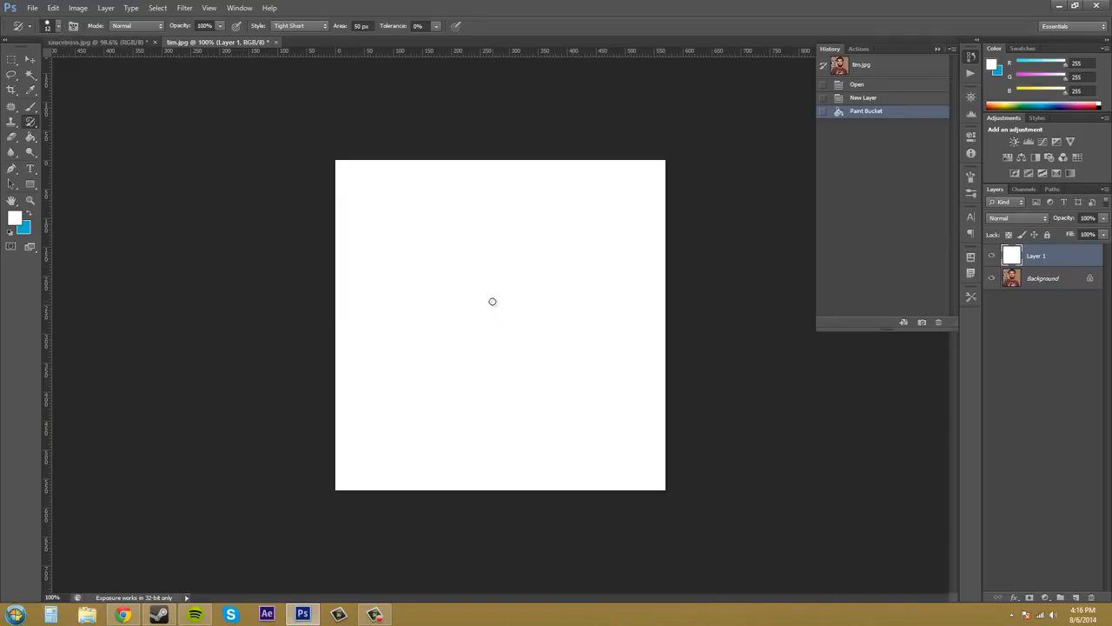
Step: Dab the hair and face back in with small Art History Brush strokes
{"action": "left_click_drag", "start_coordinate": [491, 220], "coordinate": [491, 313]}
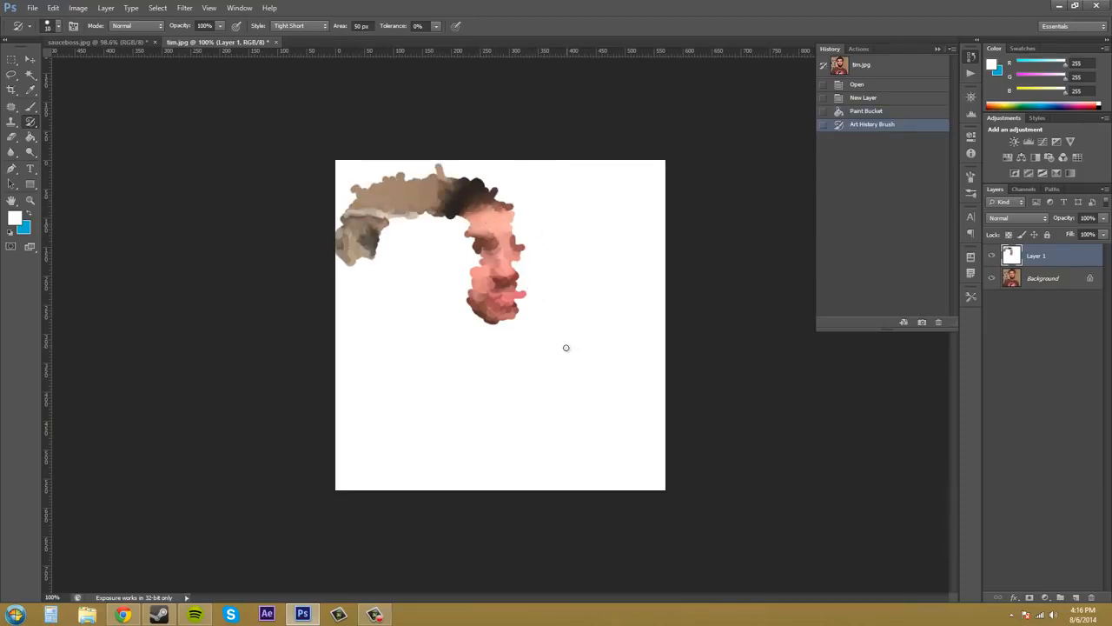
{"action": "mouse_move", "coordinate": [514, 352]}
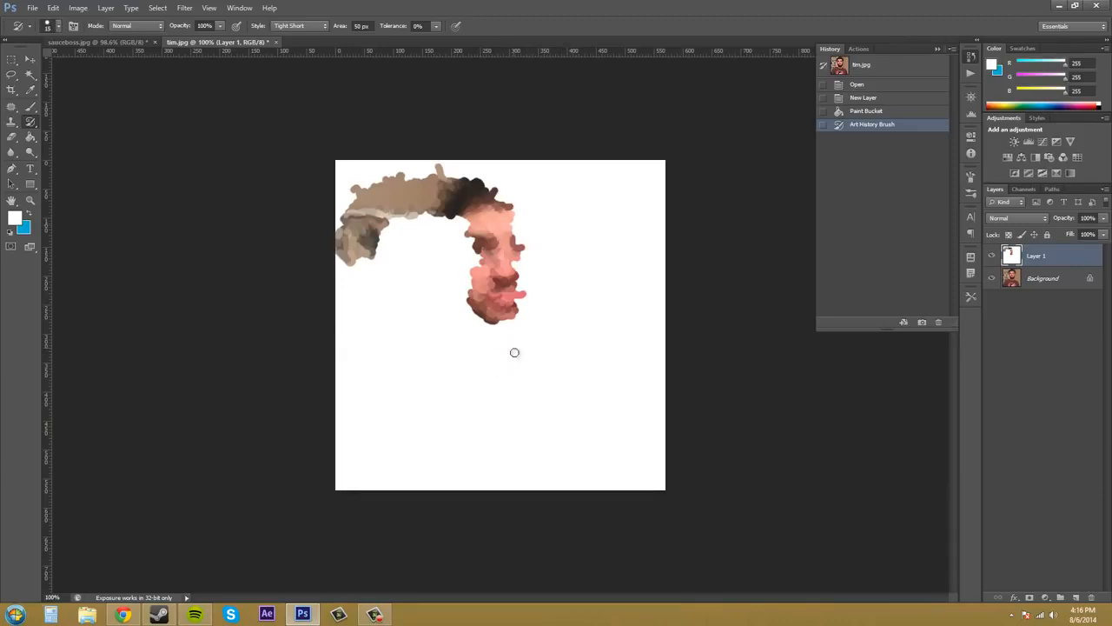
{"action": "mouse_move", "coordinate": [553, 321]}
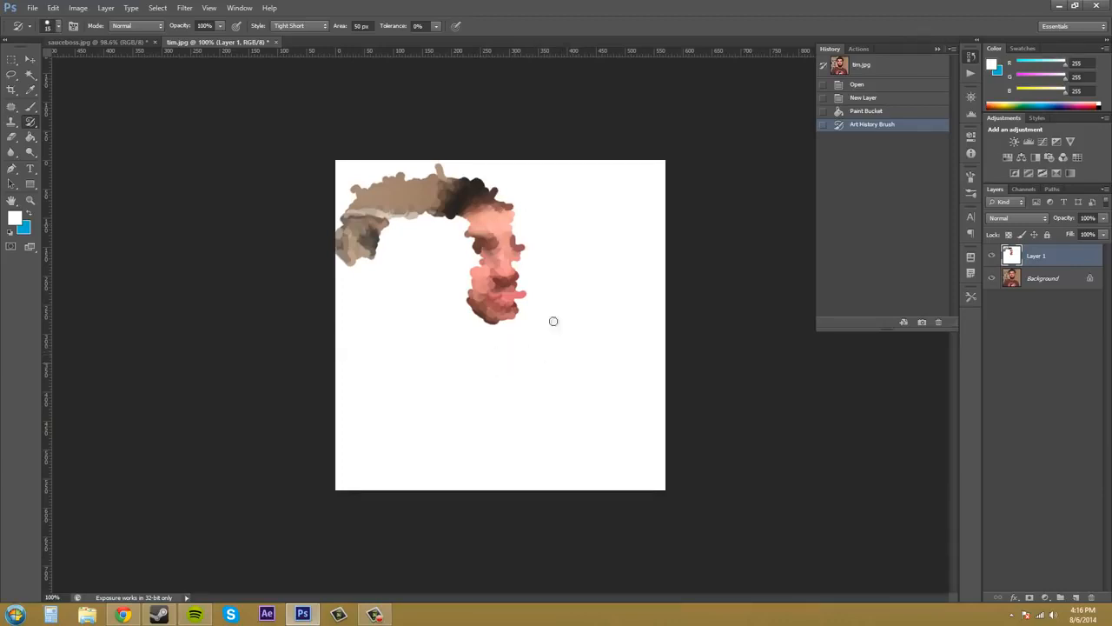
{"action": "mouse_move", "coordinate": [552, 362]}
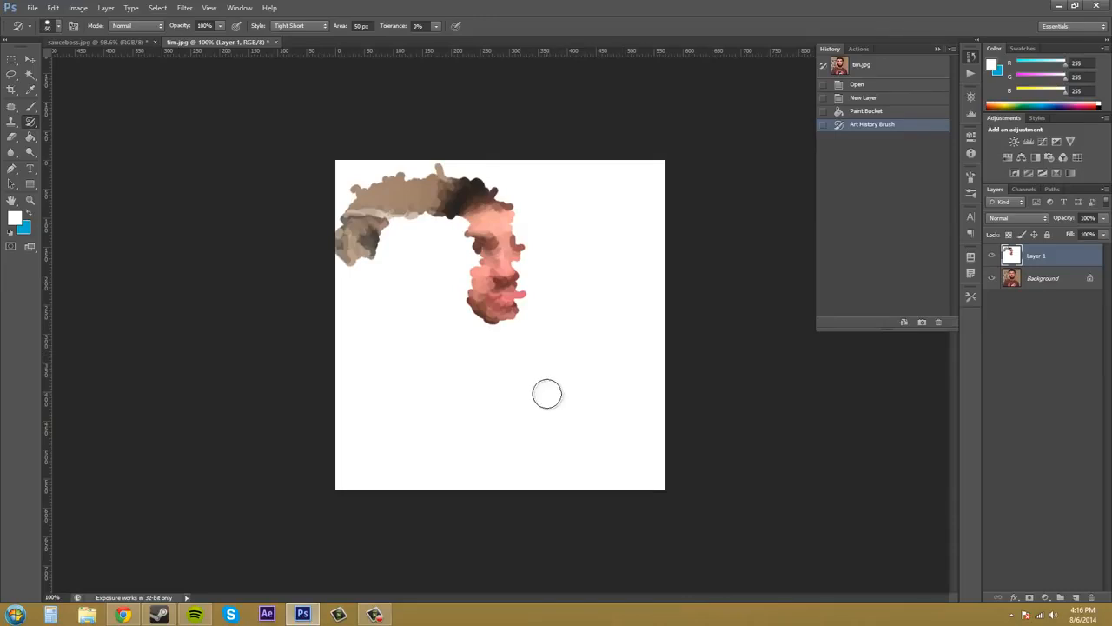
{"action": "mouse_move", "coordinate": [446, 385]}
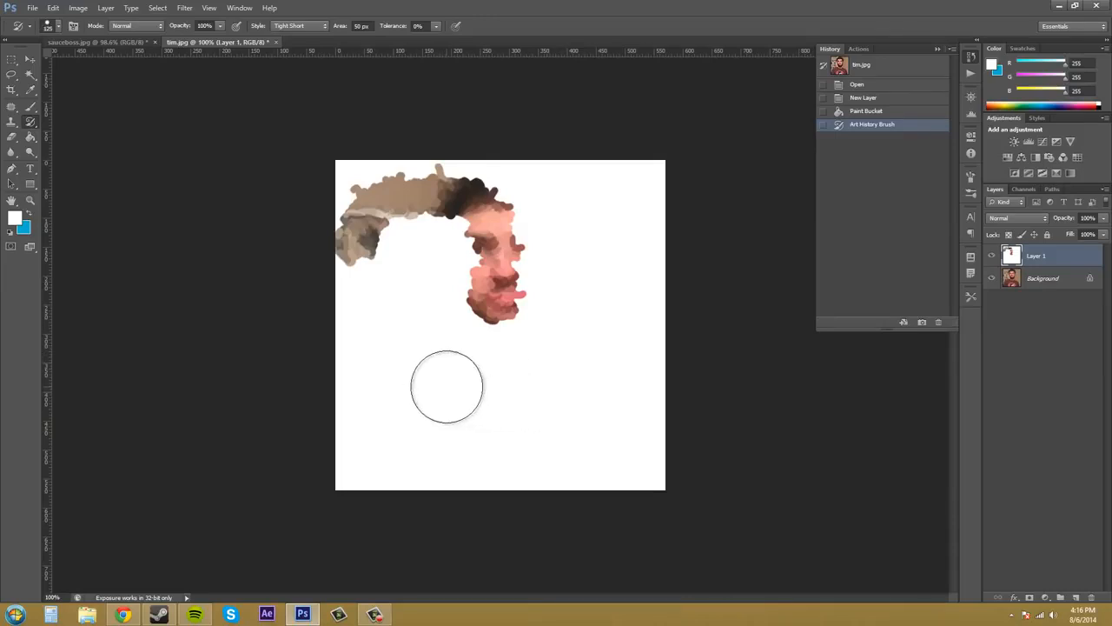
{"action": "mouse_move", "coordinate": [467, 391]}
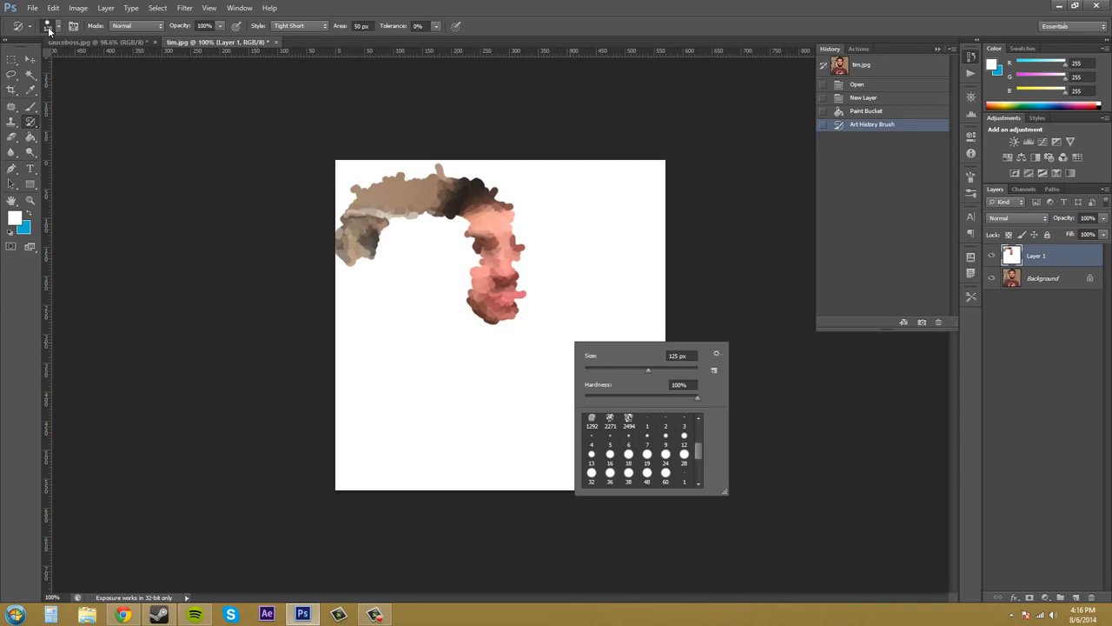
{"action": "mouse_move", "coordinate": [715, 384]}
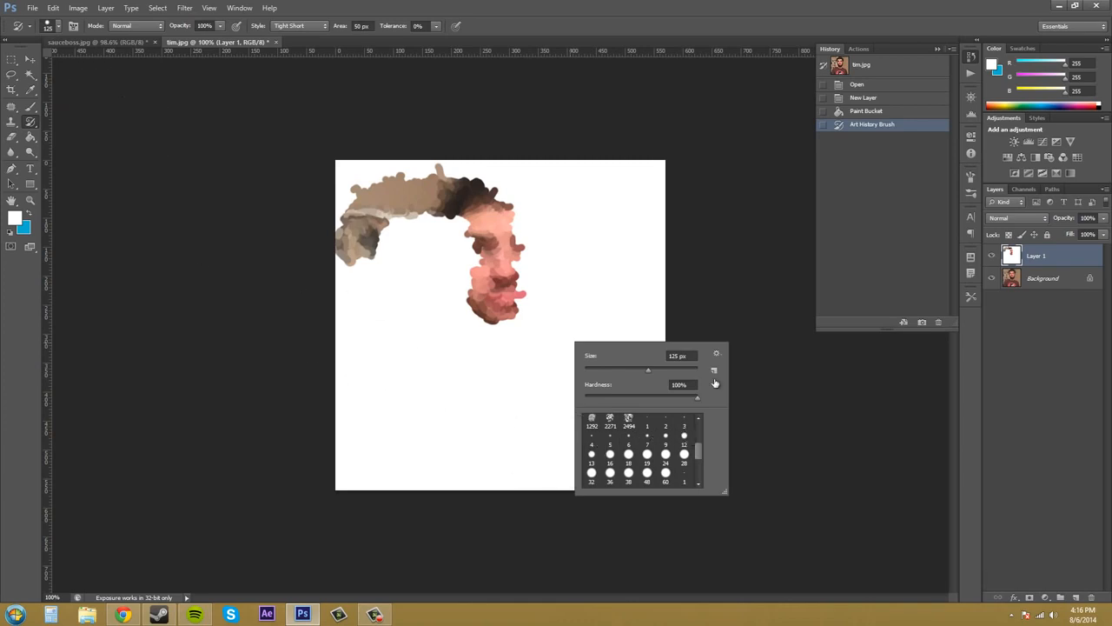
{"action": "mouse_move", "coordinate": [430, 397]}
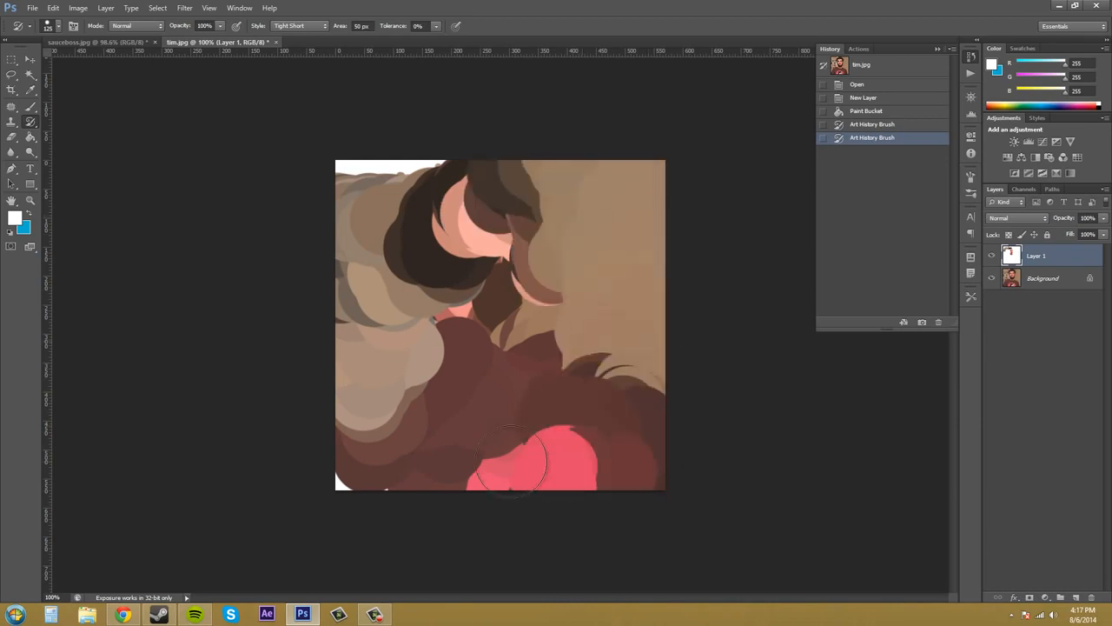
Step: Cover the white canvas, face and shirt with large 125 px blobby strokes
{"action": "left_click_drag", "start_coordinate": [513, 461], "coordinate": [504, 352]}
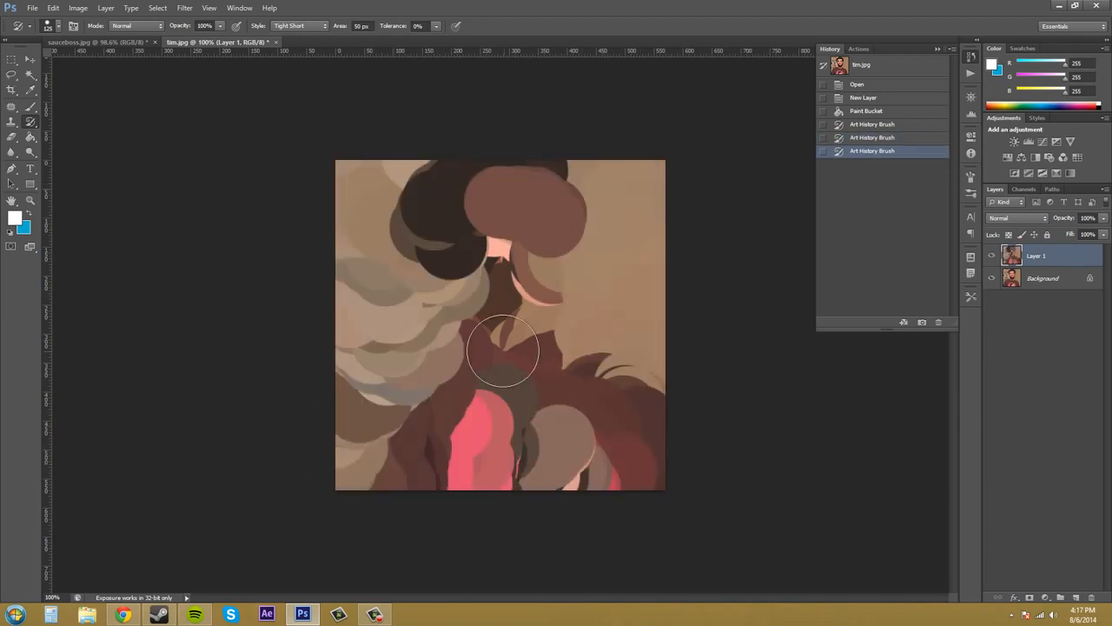
{"action": "left_click_drag", "start_coordinate": [499, 352], "coordinate": [613, 322]}
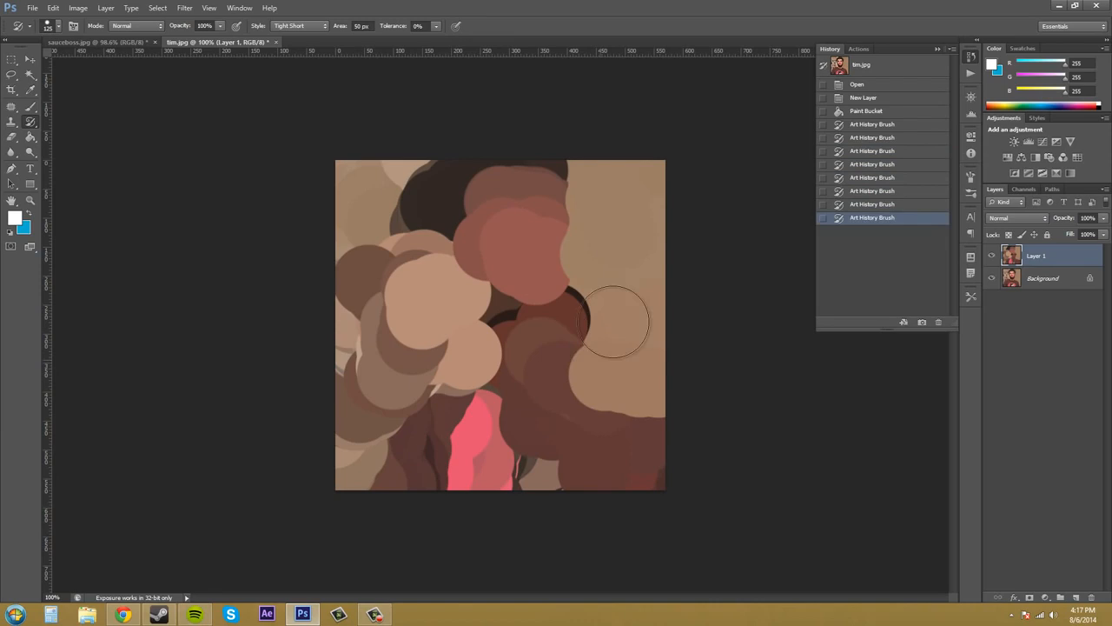
{"action": "left_click_drag", "start_coordinate": [613, 321], "coordinate": [634, 430]}
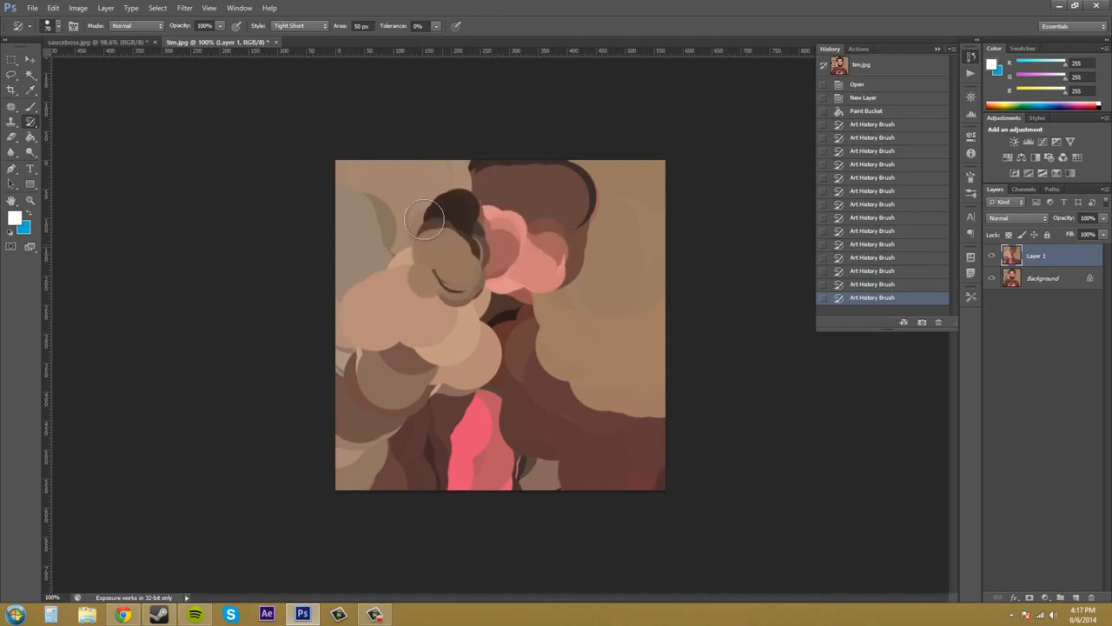
Step: Rework the head, beard, shoulders and right background with smaller 70 px strokes
{"action": "left_click_drag", "start_coordinate": [426, 217], "coordinate": [504, 343]}
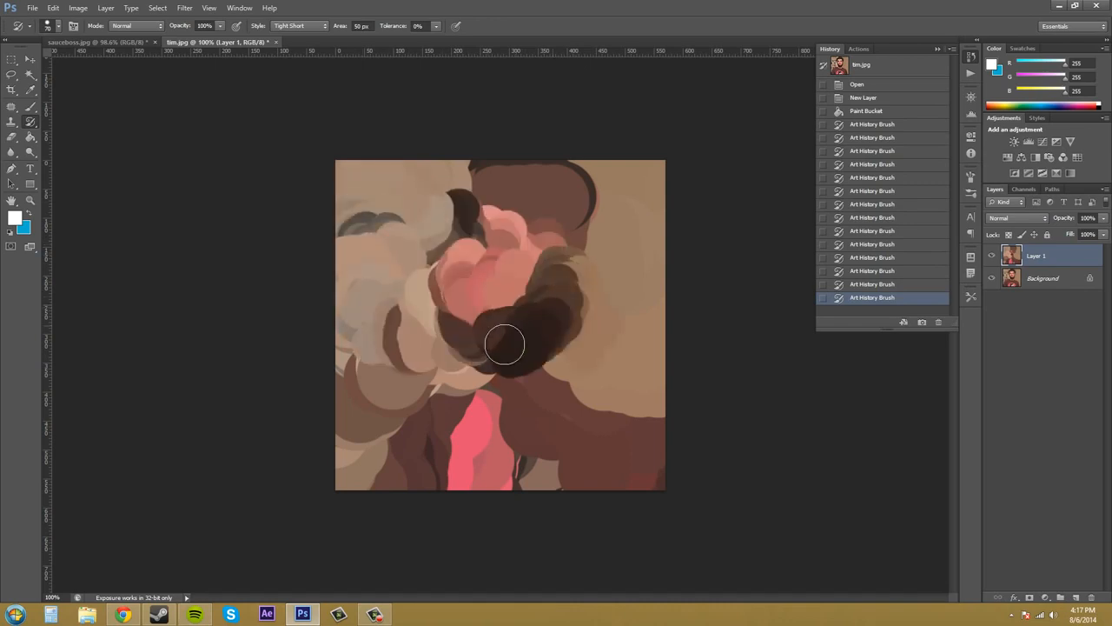
{"action": "left_click_drag", "start_coordinate": [504, 343], "coordinate": [360, 417]}
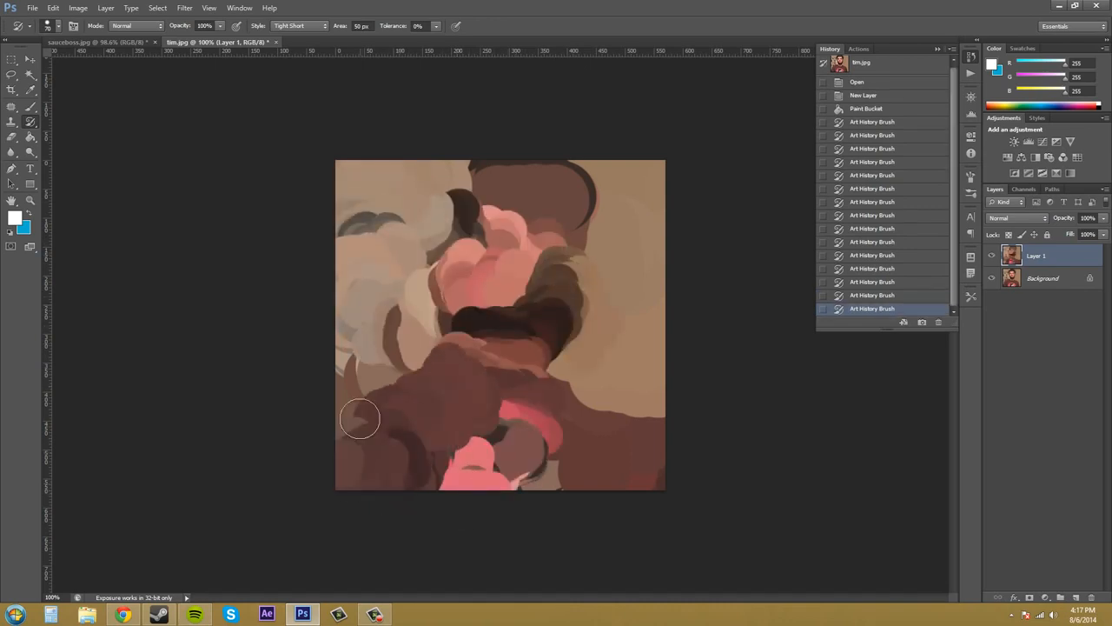
{"action": "left_click_drag", "start_coordinate": [359, 418], "coordinate": [565, 188]}
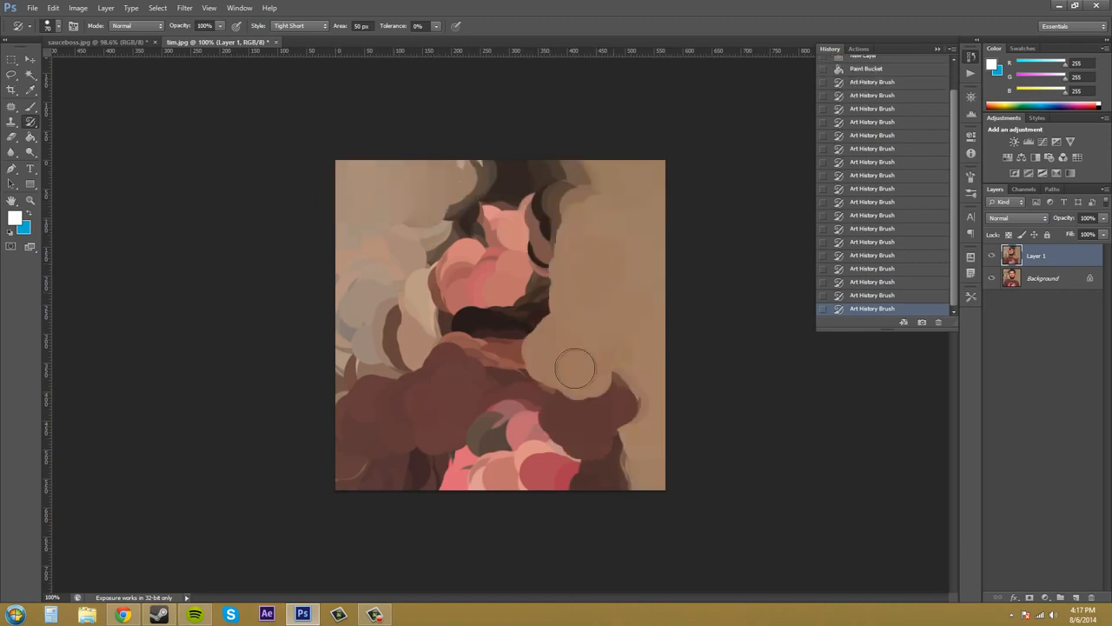
{"action": "left_click_drag", "start_coordinate": [575, 368], "coordinate": [643, 332]}
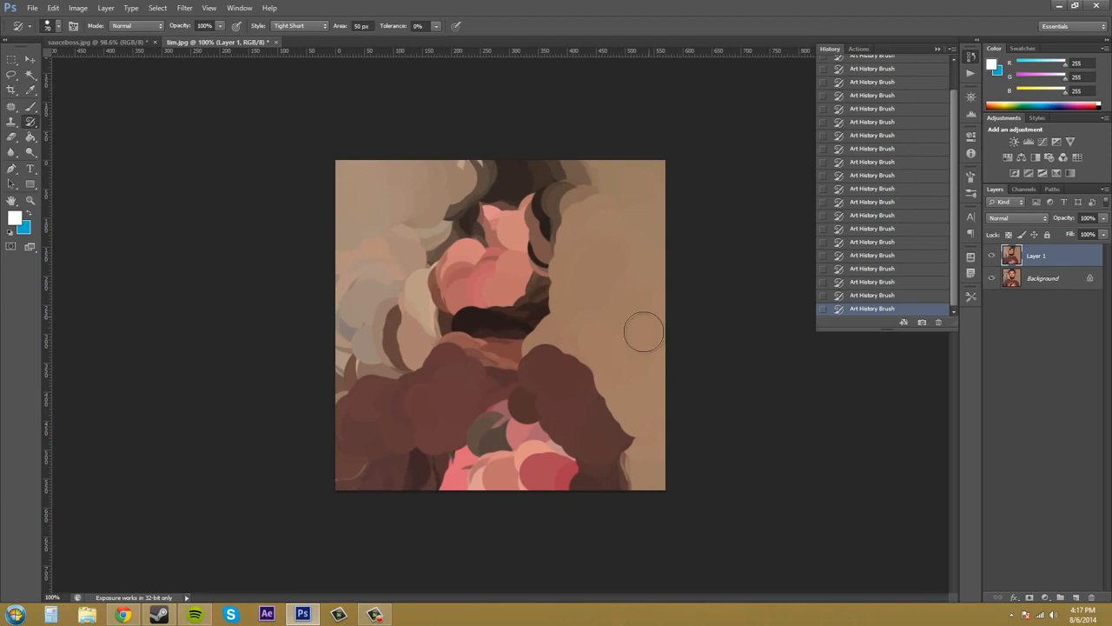
{"action": "mouse_move", "coordinate": [639, 370]}
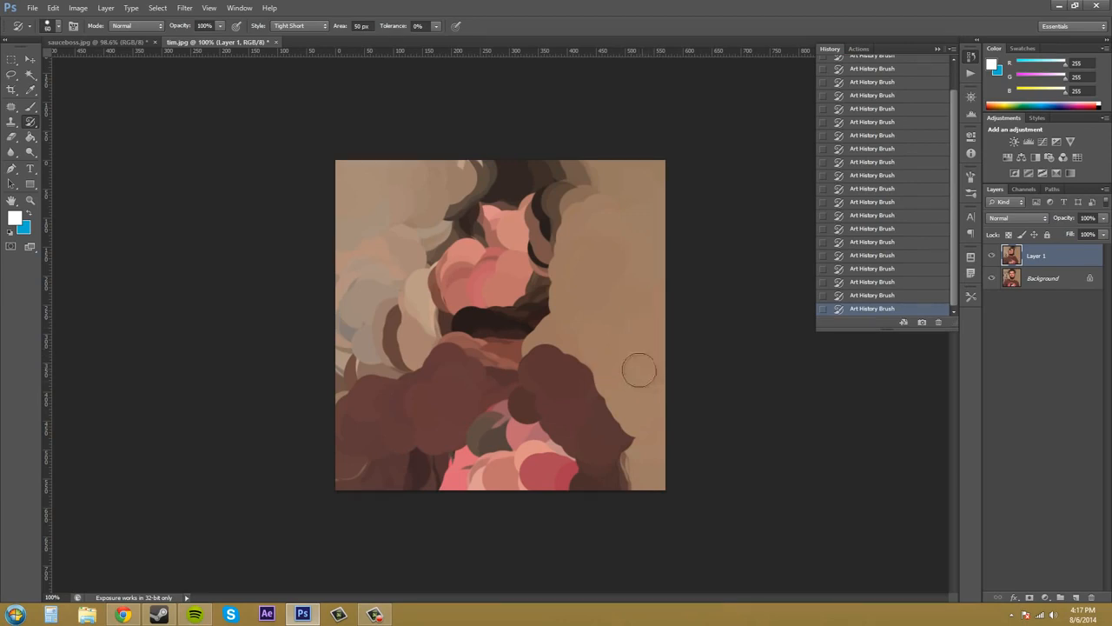
{"action": "mouse_move", "coordinate": [597, 368]}
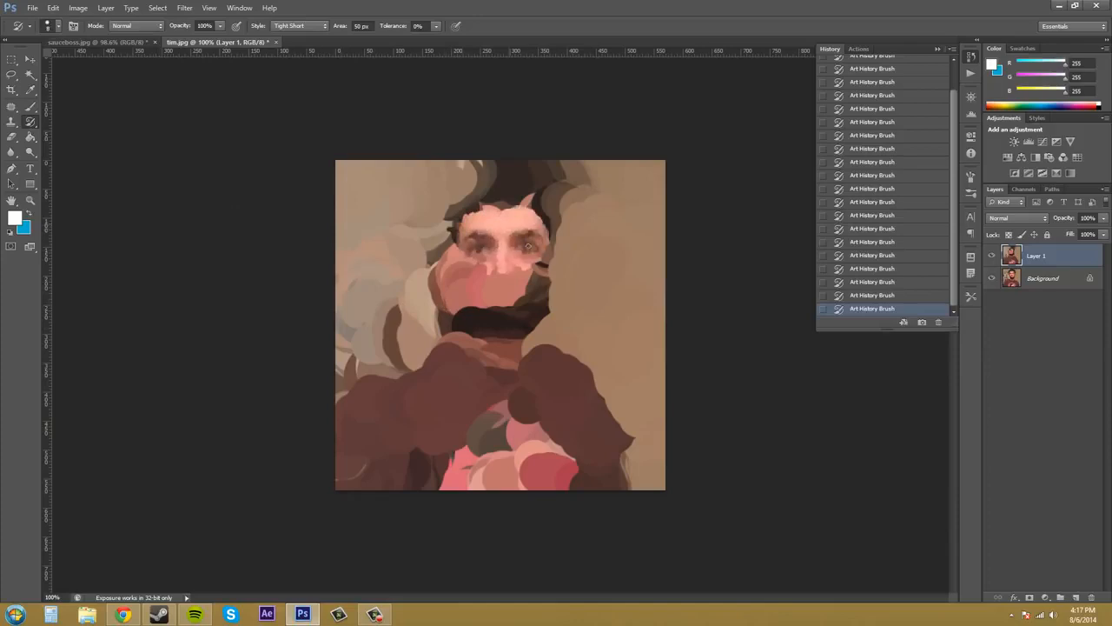
Step: Brush small Tight Short strokes over the eyes, face and portrait to restore detail
{"action": "left_click_drag", "start_coordinate": [522, 244], "coordinate": [460, 304]}
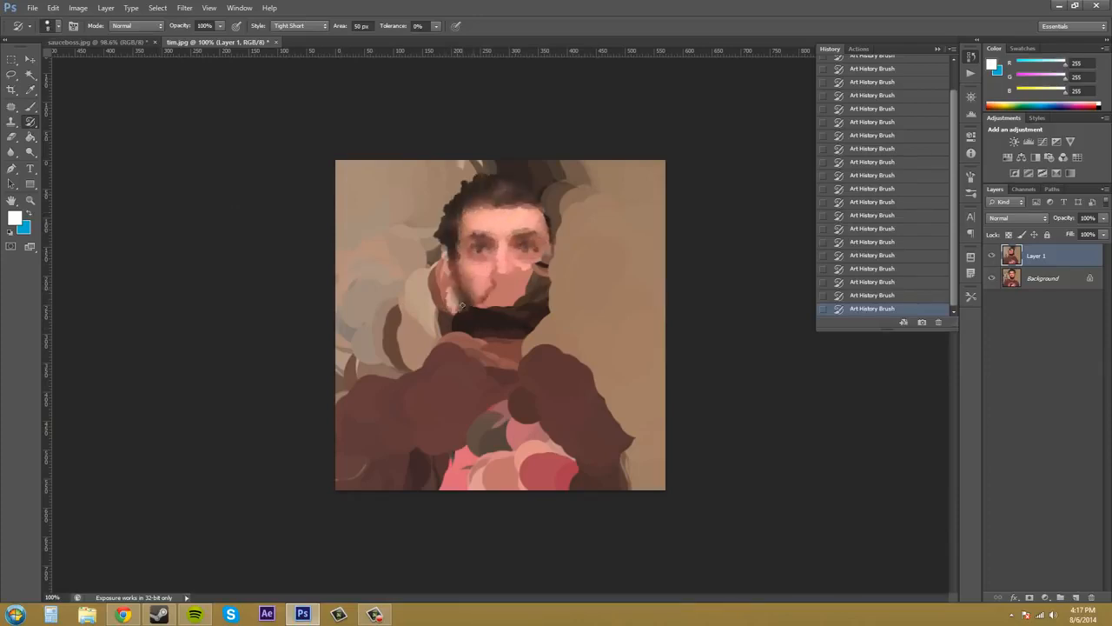
{"action": "left_click_drag", "start_coordinate": [461, 304], "coordinate": [539, 334]}
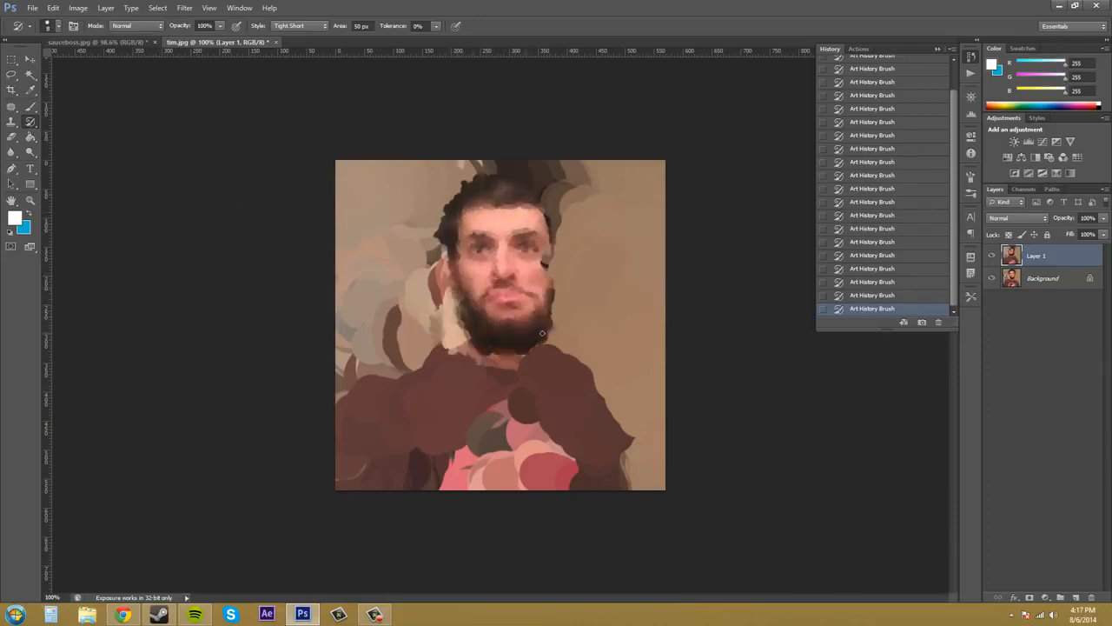
{"action": "left_click_drag", "start_coordinate": [541, 332], "coordinate": [566, 215]}
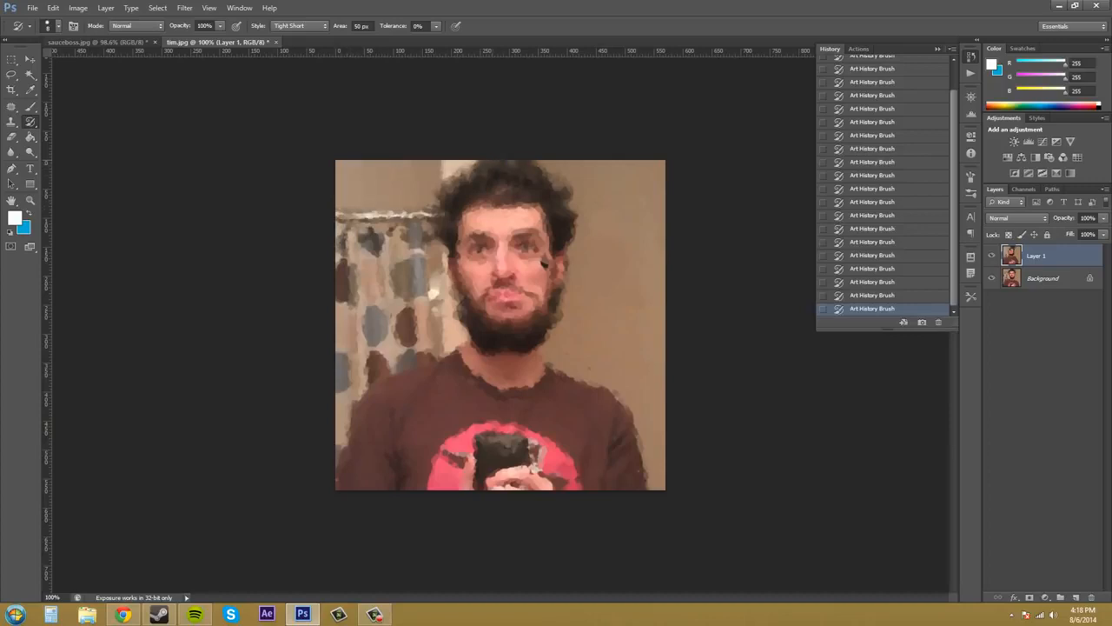
Step: Shrink the Art History Brush to 1 px and dab fine detail onto the right cheek
{"action": "left_click", "coordinate": [543, 264]}
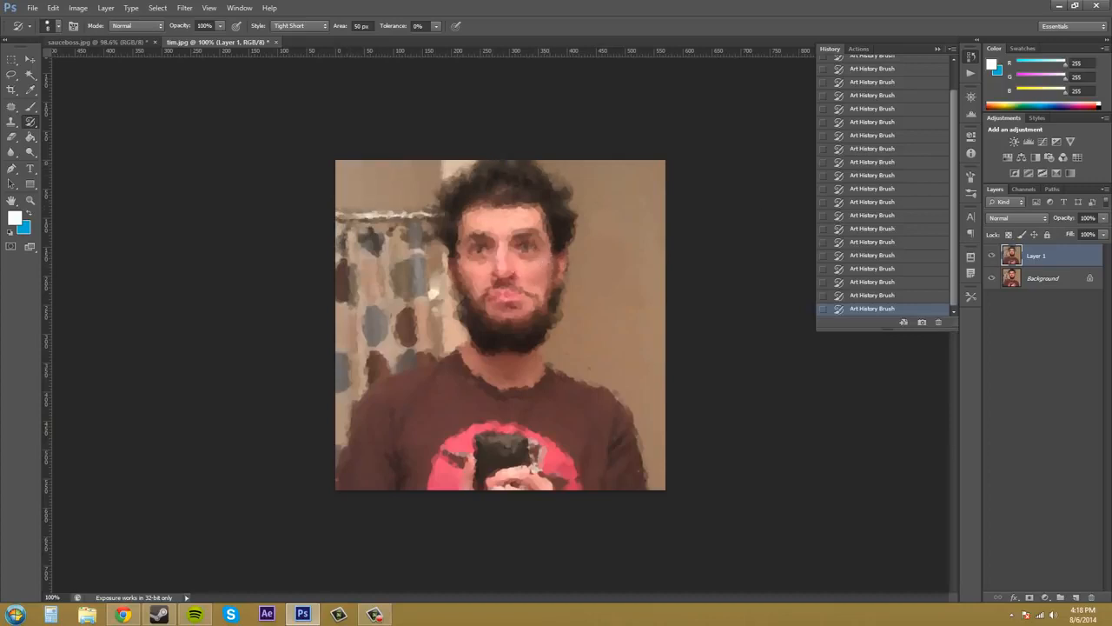
{"action": "left_click", "coordinate": [569, 265]}
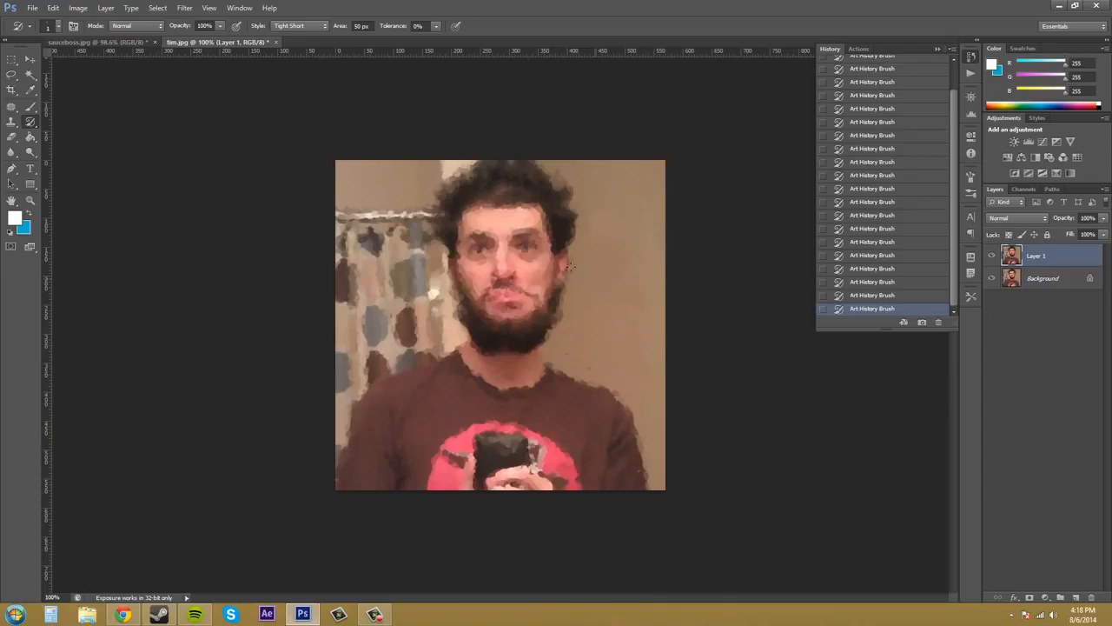
{"action": "mouse_move", "coordinate": [453, 130]}
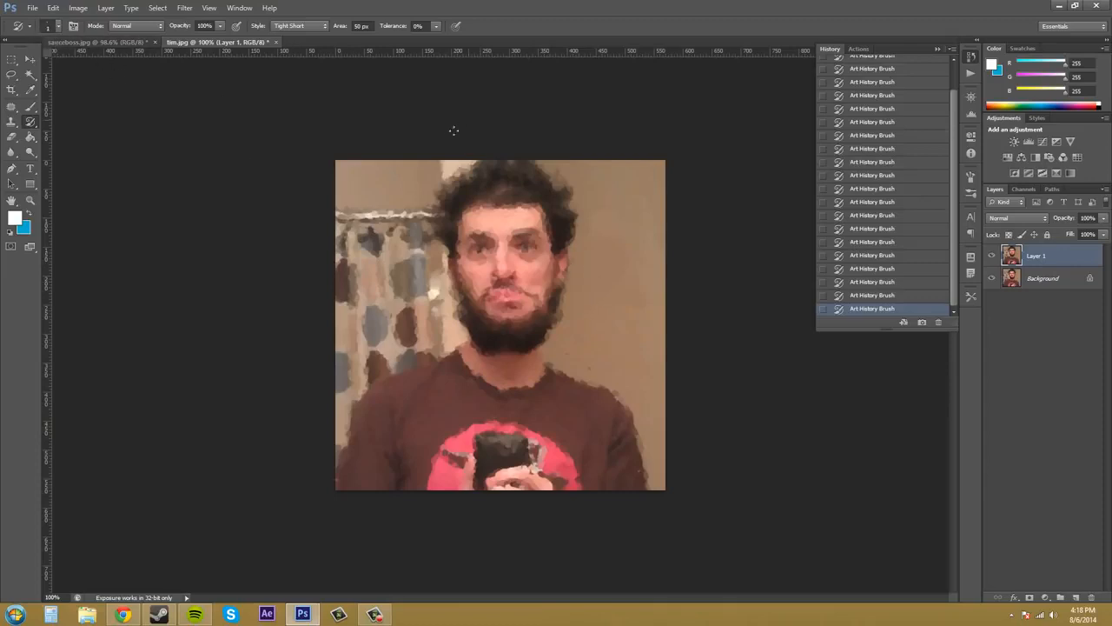
{"action": "mouse_move", "coordinate": [464, 189]}
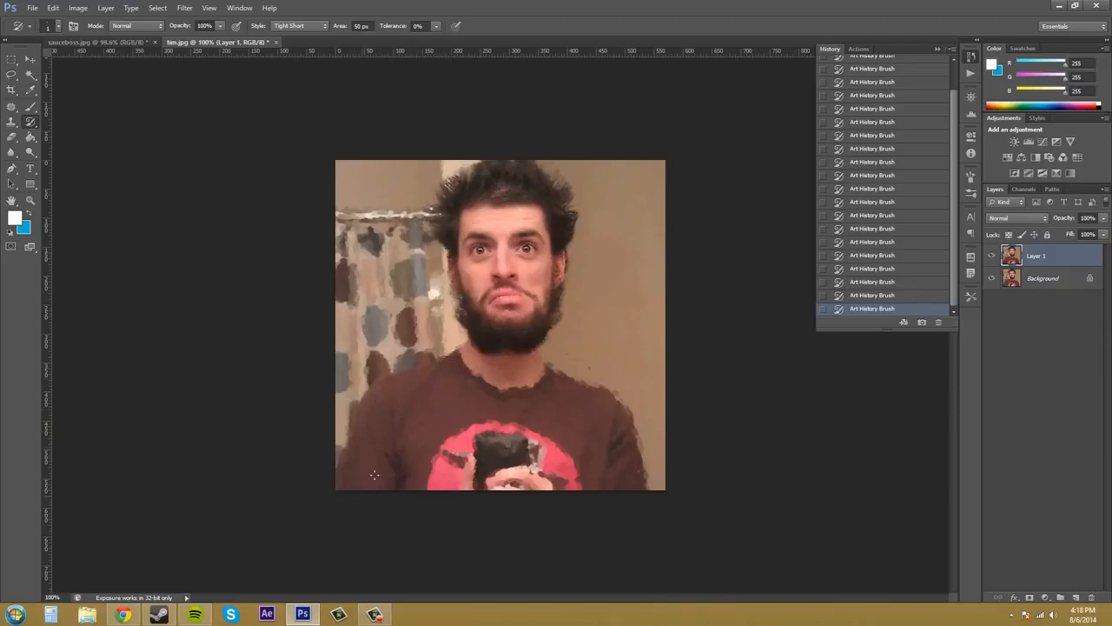
{"action": "mouse_move", "coordinate": [448, 388]}
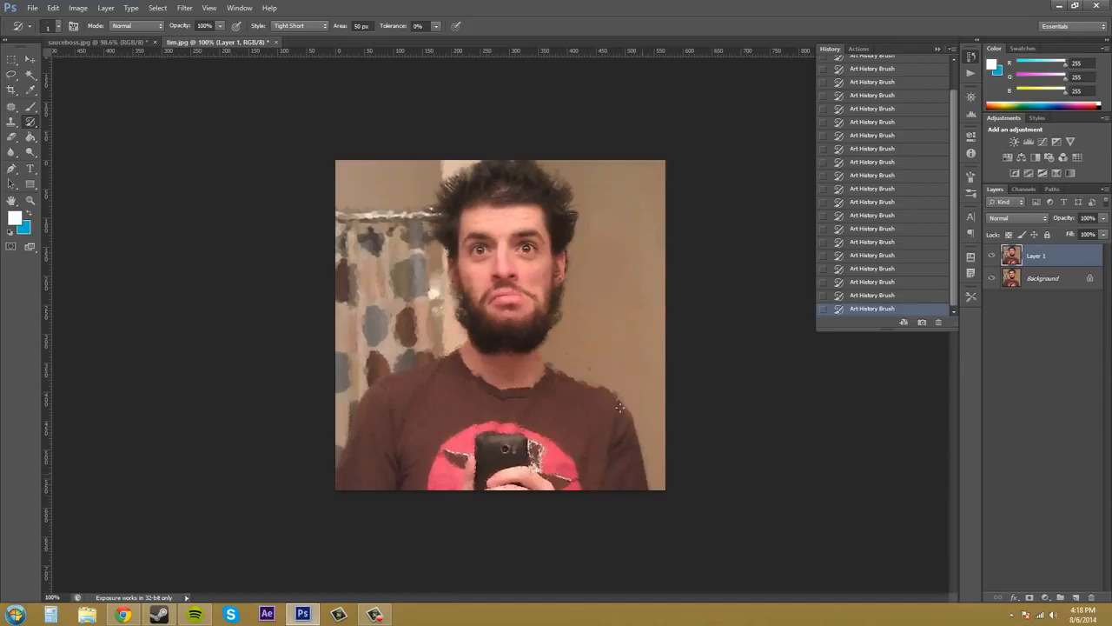
{"action": "mouse_move", "coordinate": [621, 393]}
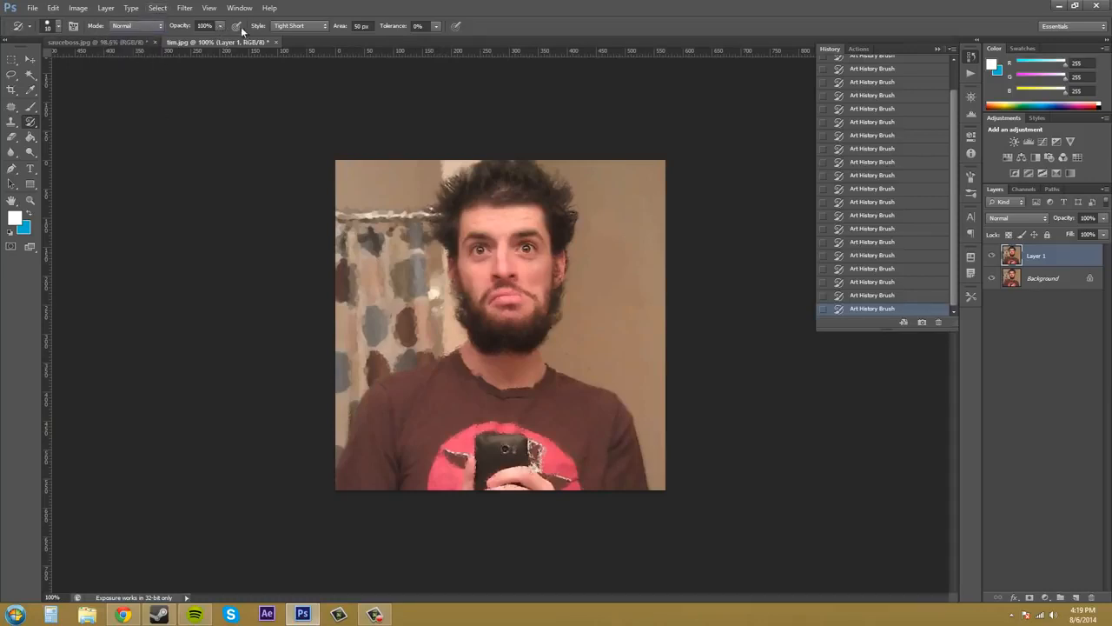
{"action": "mouse_move", "coordinate": [237, 25]}
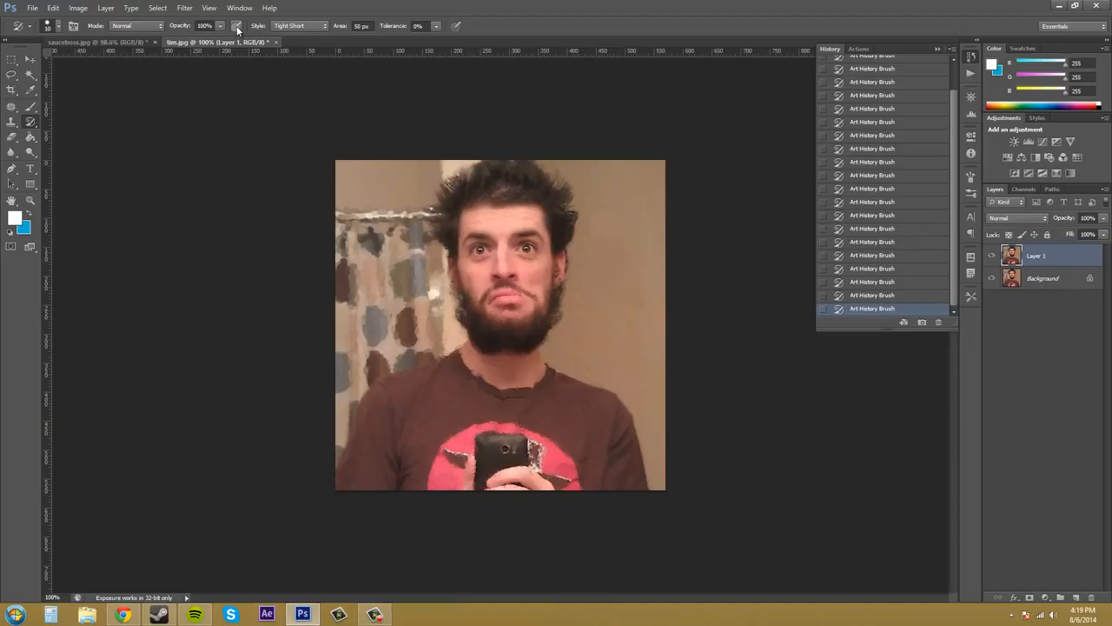
{"action": "mouse_move", "coordinate": [236, 25]}
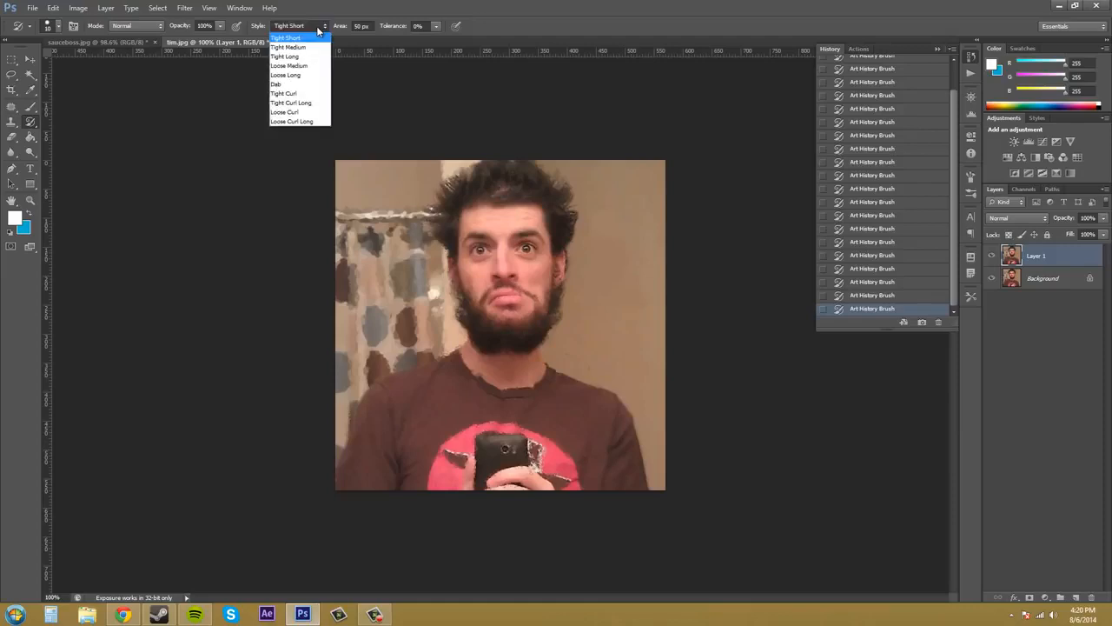
{"action": "mouse_move", "coordinate": [288, 65]}
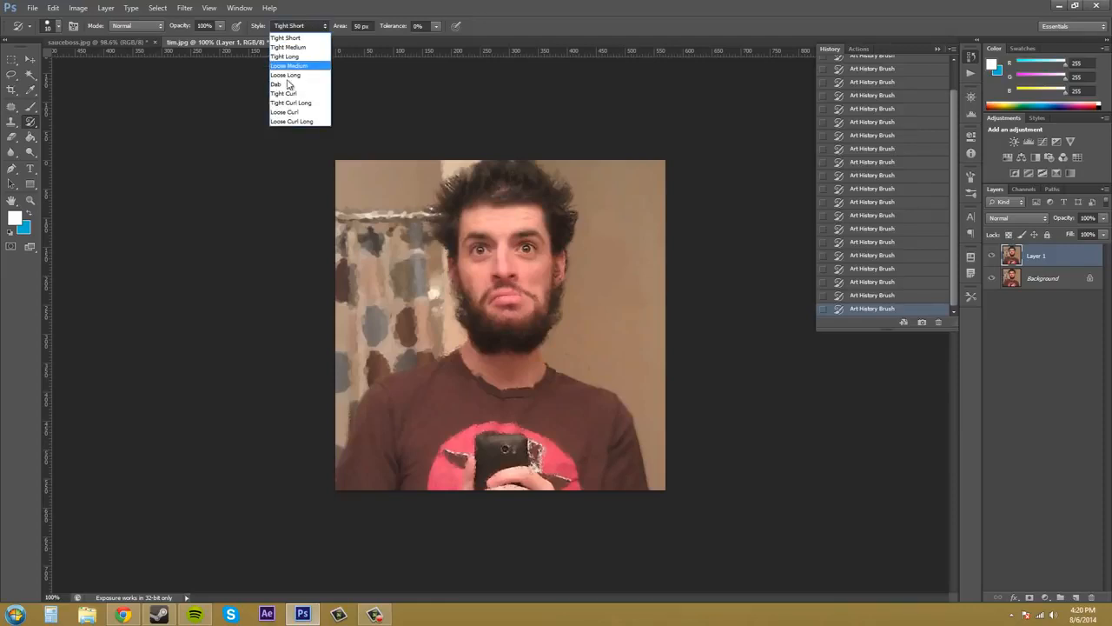
Step: Paint large Loose Curl strokes over the portrait, then switch the style to Tight Curl Long
{"action": "left_click", "coordinate": [287, 111]}
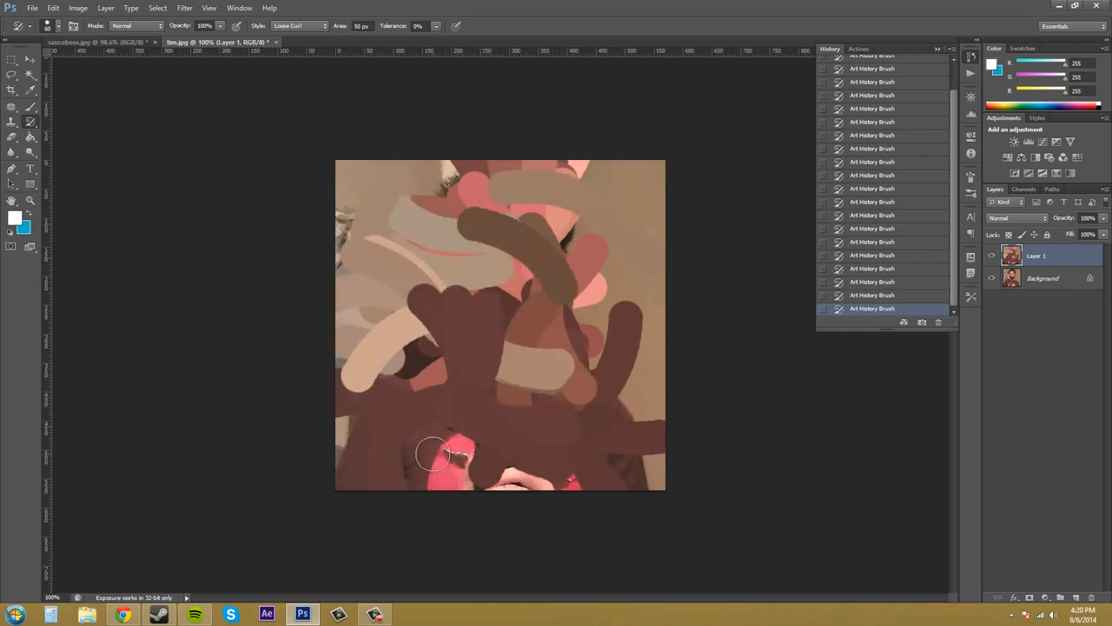
{"action": "left_click_drag", "start_coordinate": [435, 452], "coordinate": [495, 270]}
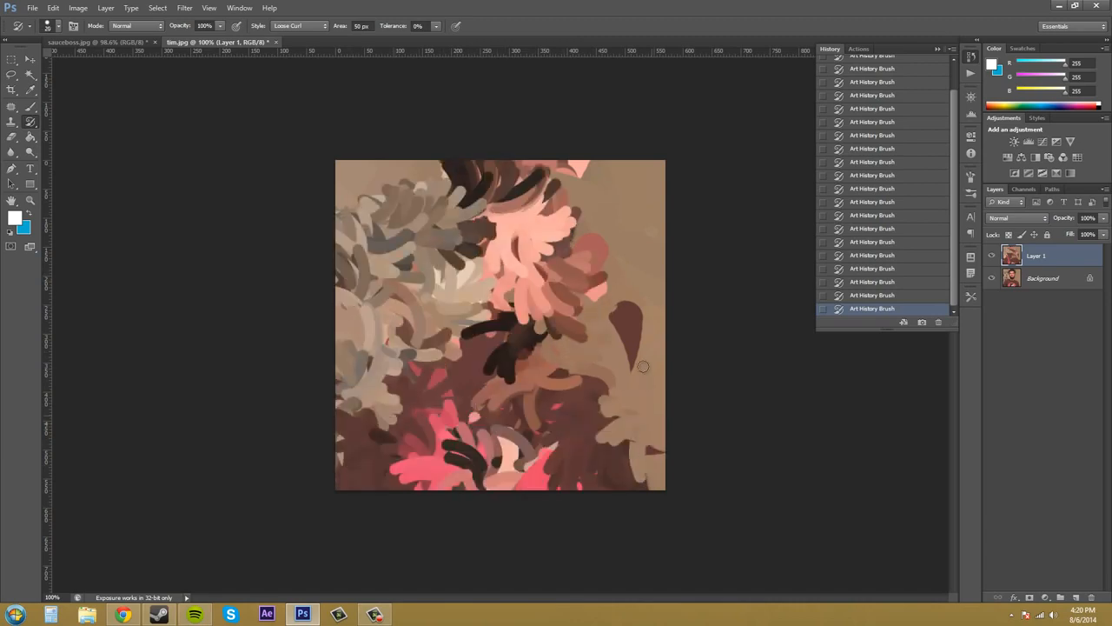
{"action": "left_click", "coordinate": [299, 26]}
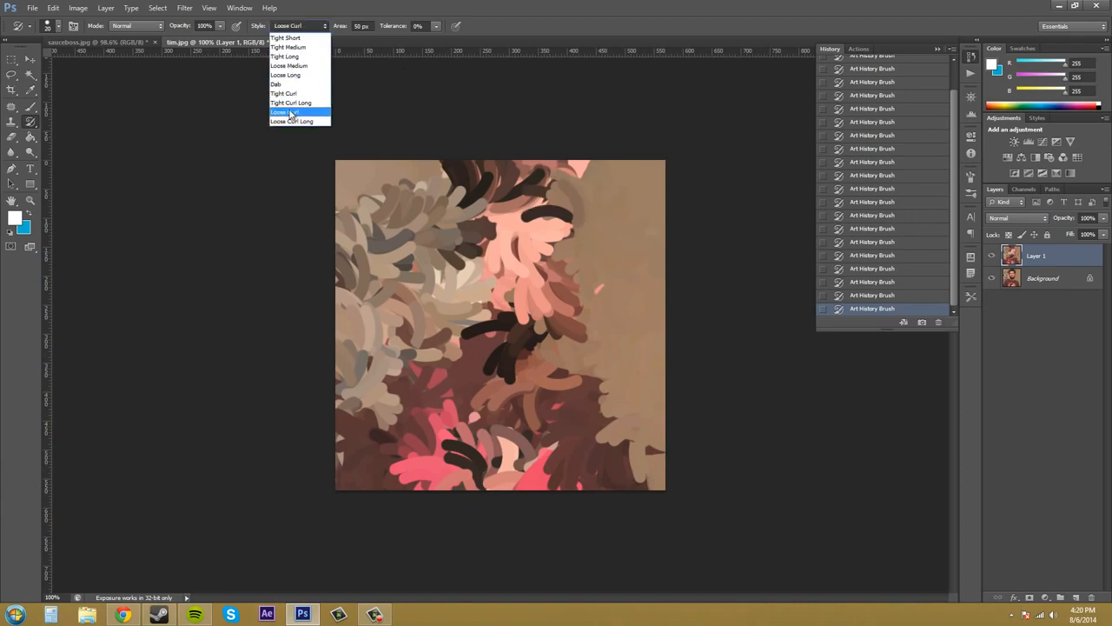
{"action": "left_click", "coordinate": [292, 121]}
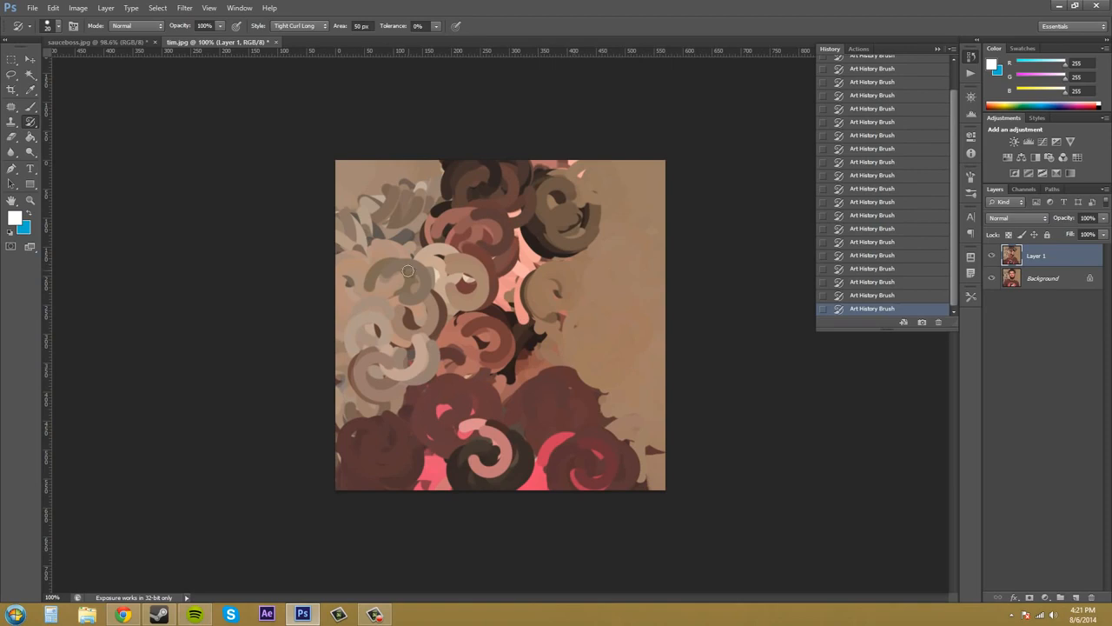
{"action": "mouse_move", "coordinate": [307, 34]}
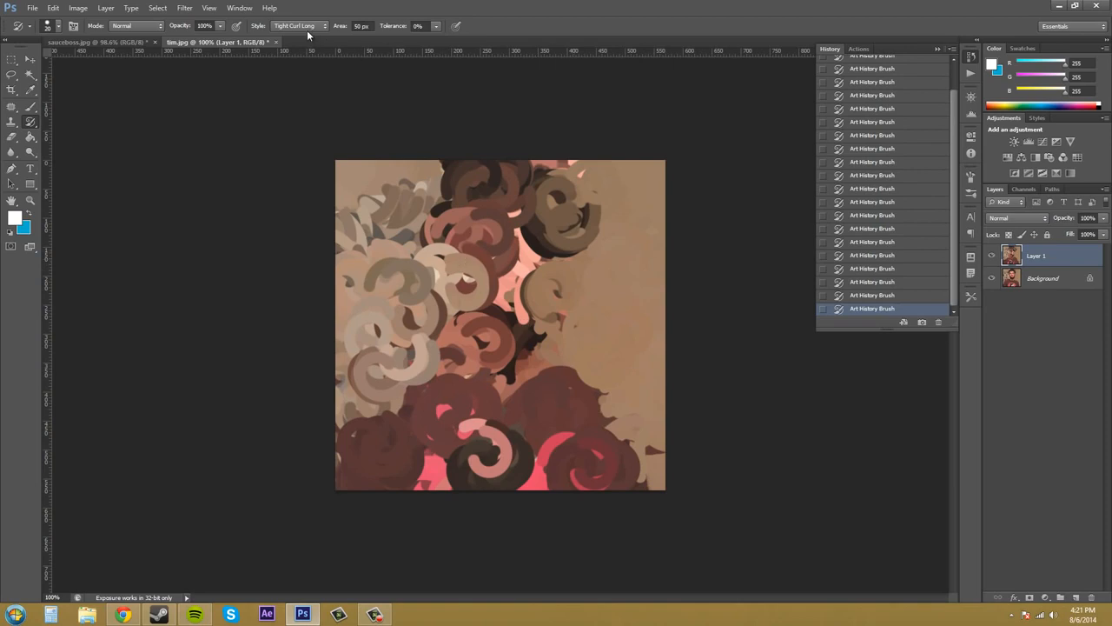
Step: Switch to the Loose Long style and repaint the portrait with streaky strokes
{"action": "left_click", "coordinate": [298, 25]}
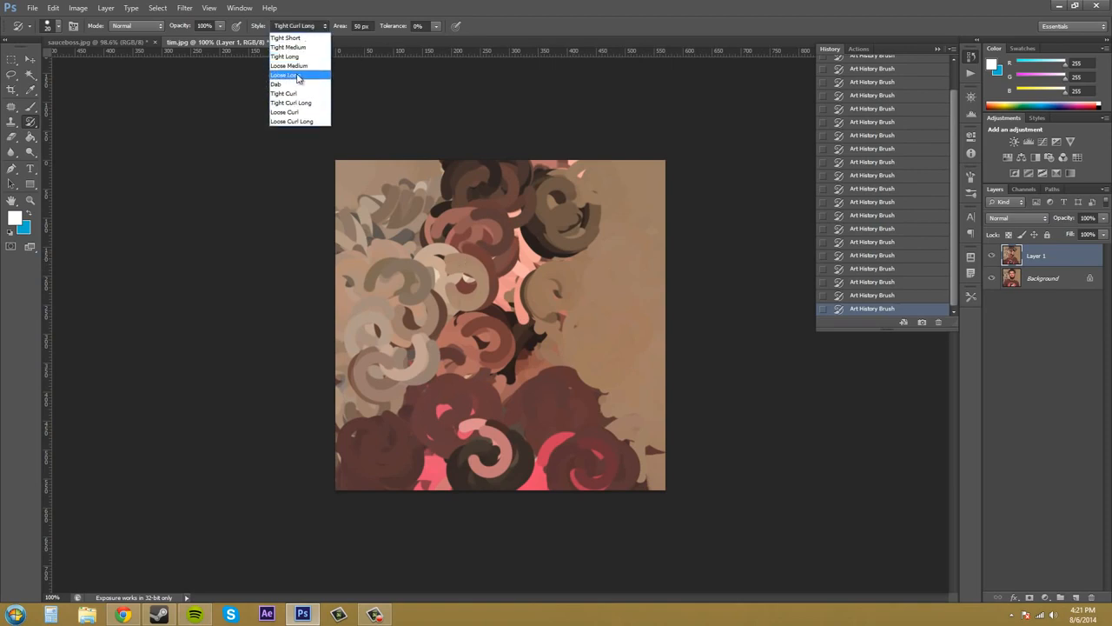
{"action": "left_click", "coordinate": [285, 75]}
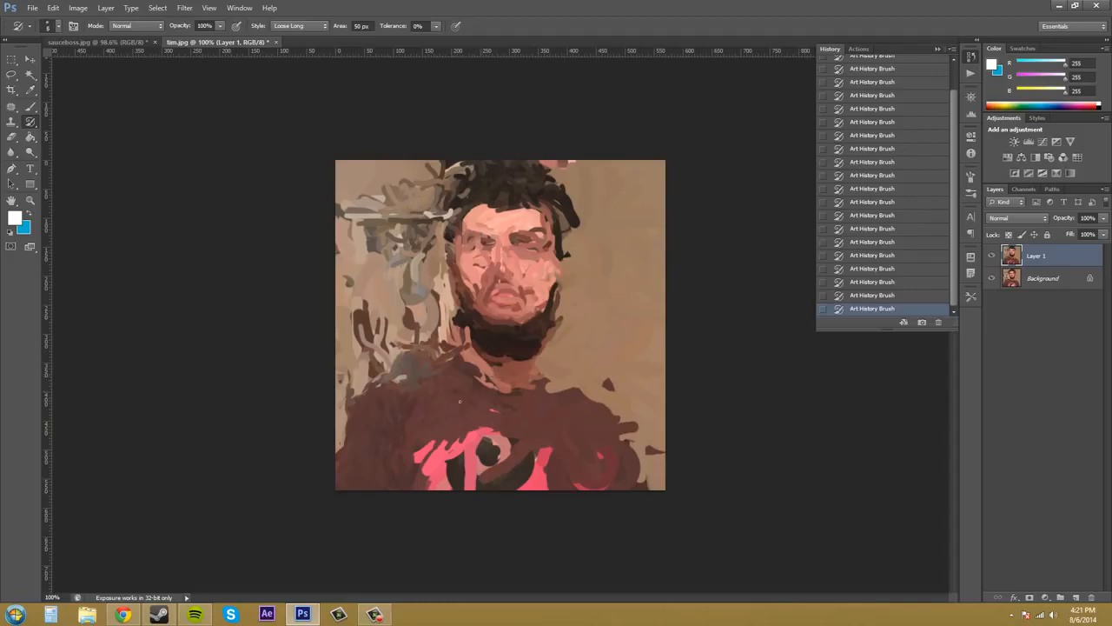
{"action": "left_click_drag", "start_coordinate": [459, 401], "coordinate": [521, 461]}
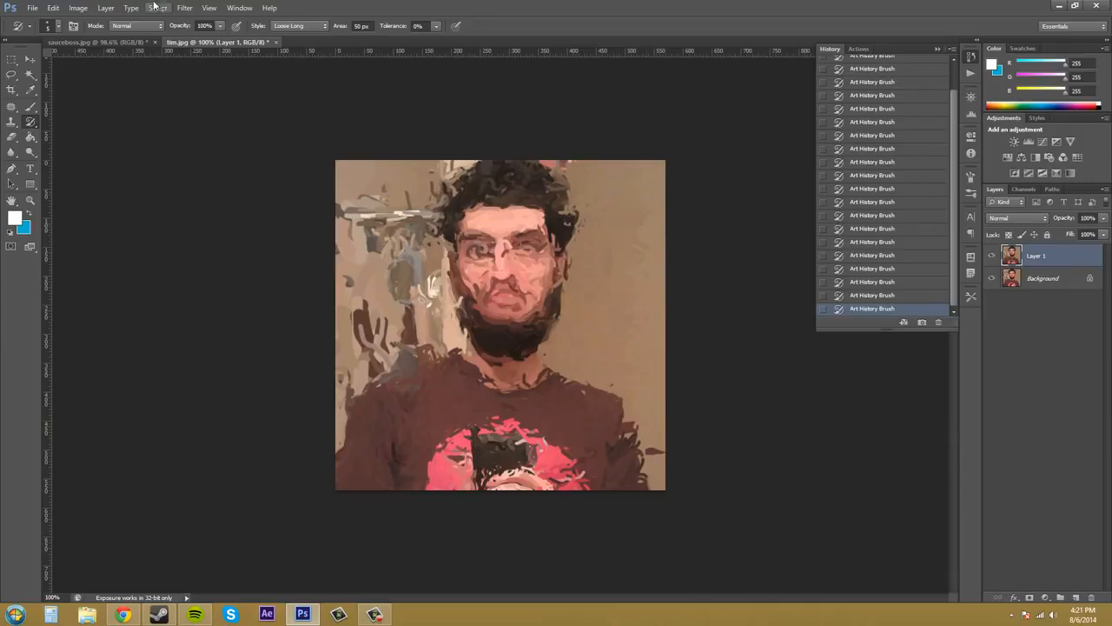
Step: Choose the Tight Short style and dab short strokes over the face, eyes and mouth
{"action": "left_click", "coordinate": [299, 25]}
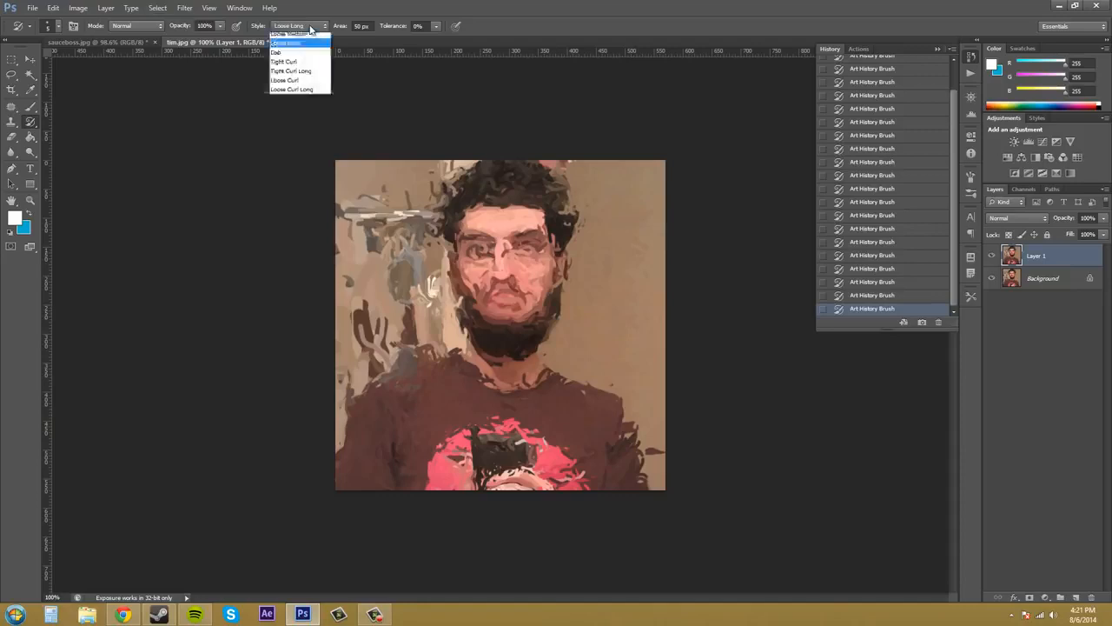
{"action": "left_click", "coordinate": [291, 53]}
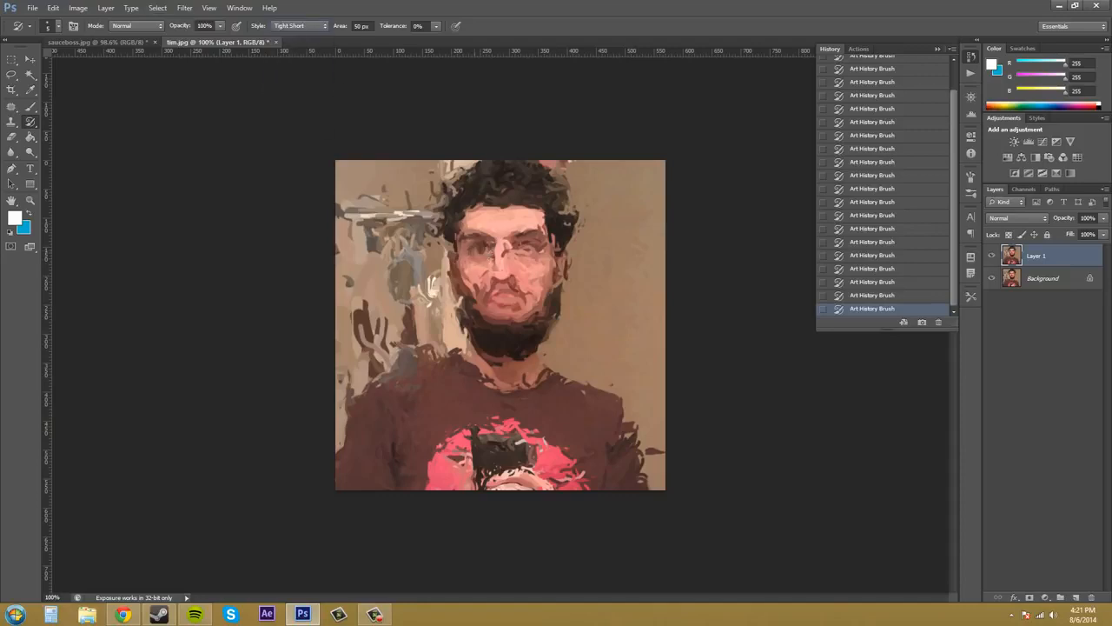
{"action": "left_click", "coordinate": [508, 247]}
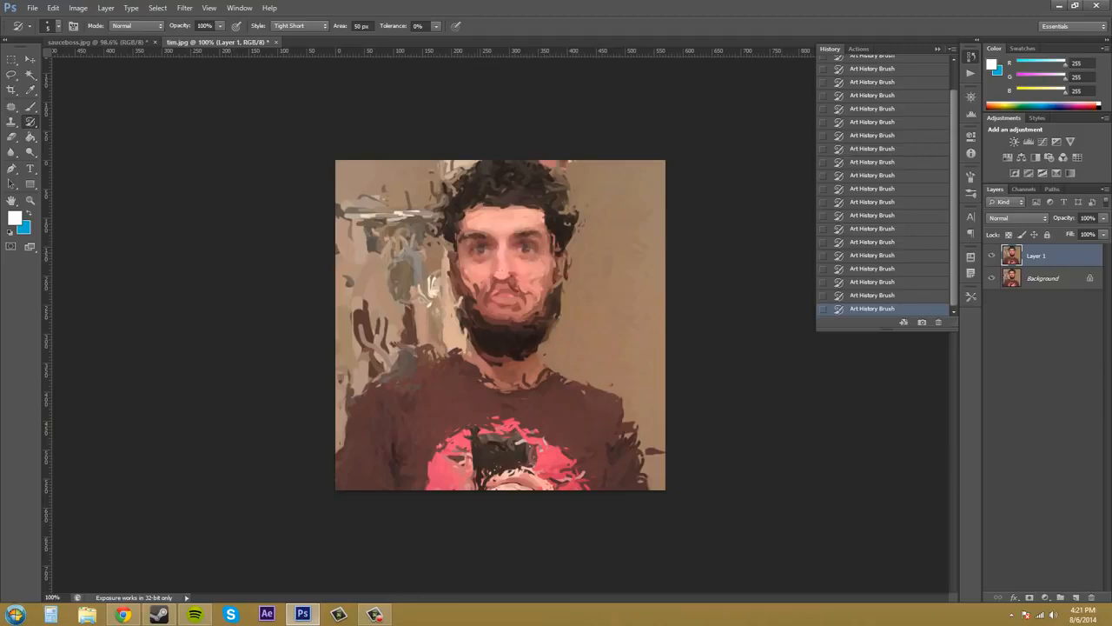
{"action": "left_click", "coordinate": [521, 295]}
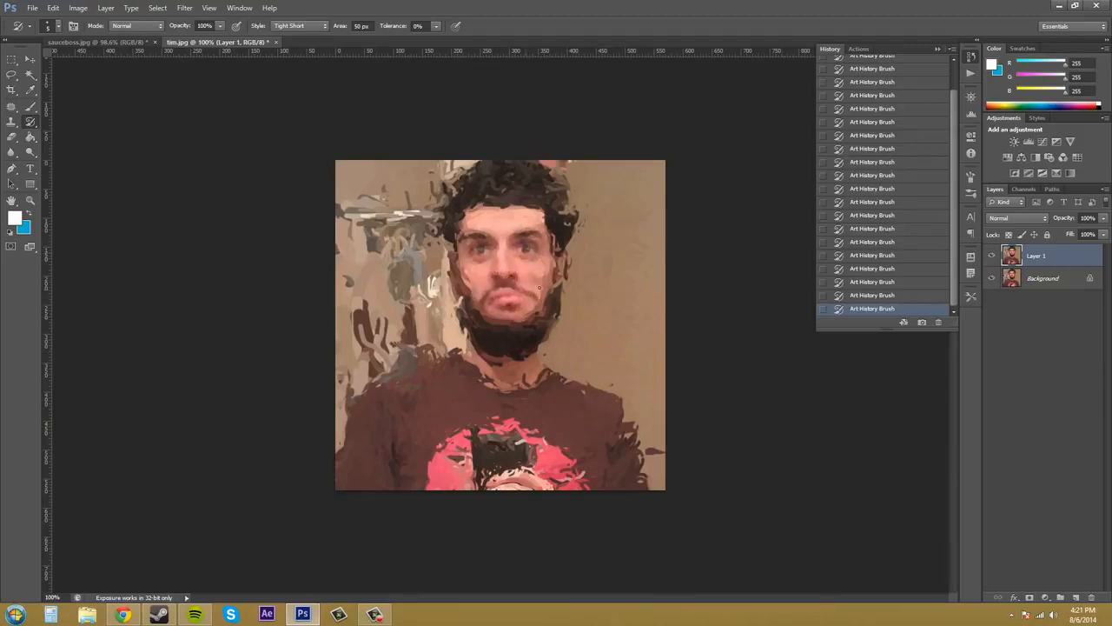
{"action": "mouse_move", "coordinate": [780, 305]}
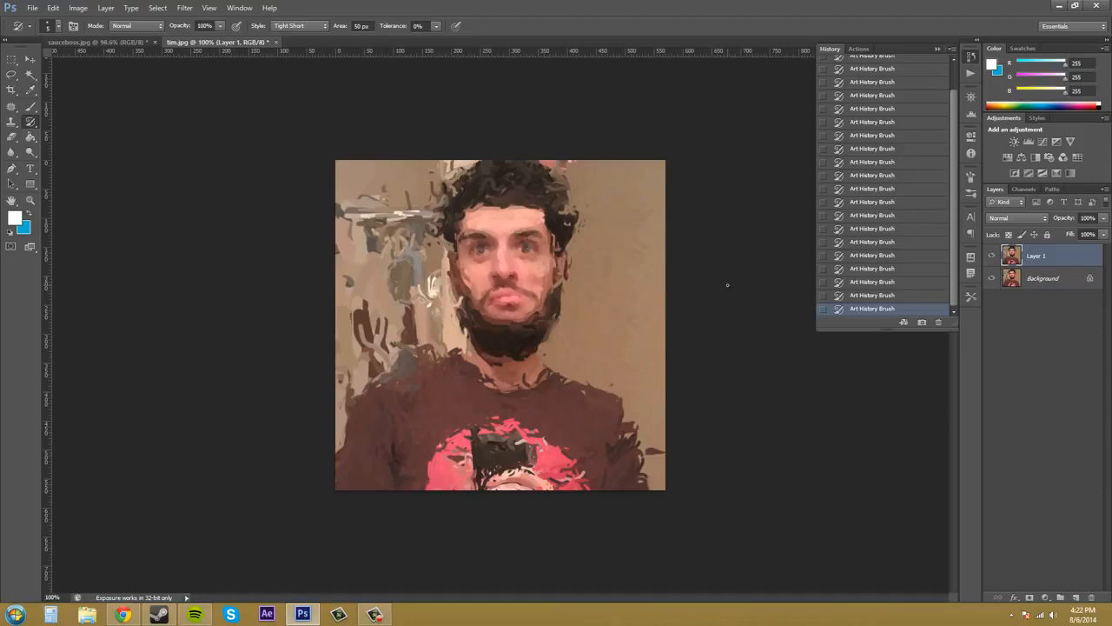
{"action": "mouse_move", "coordinate": [766, 372]}
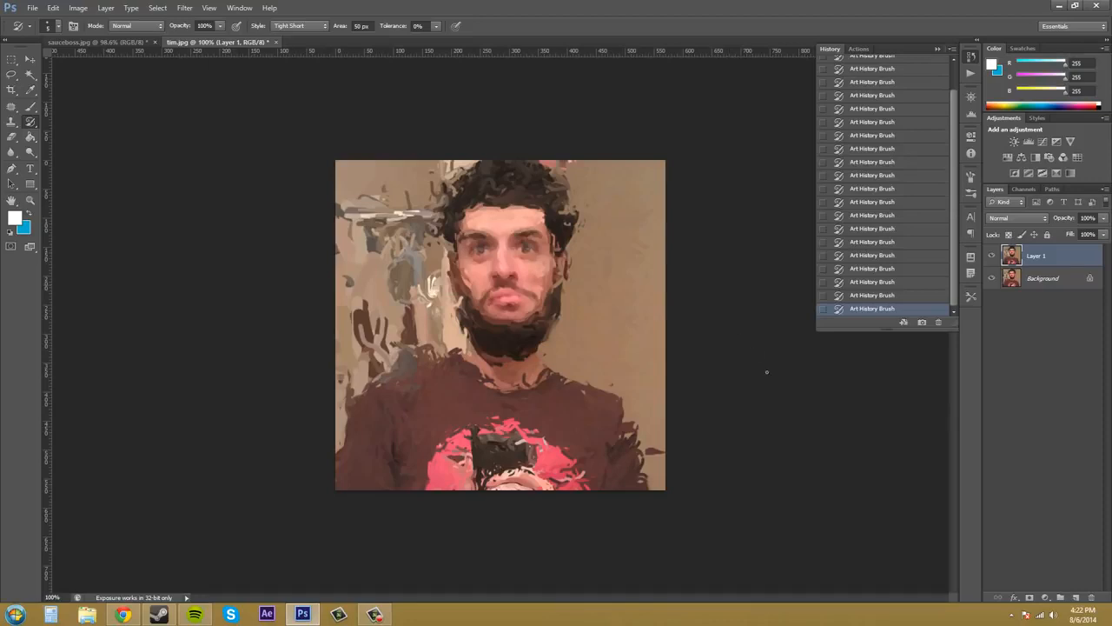